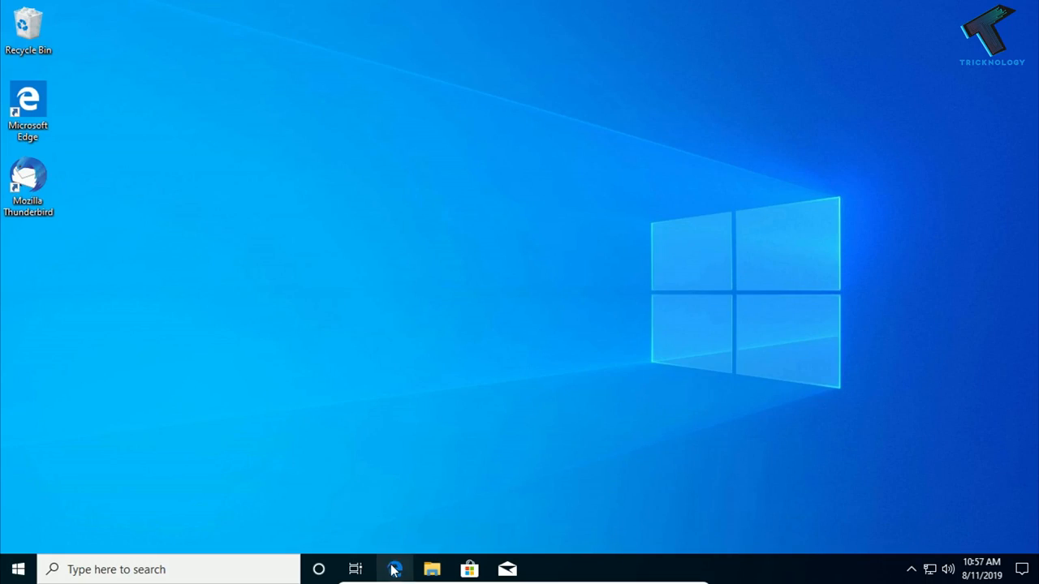
- From the rePaper GitHub repository in Edge, follow the rocksdanister.github.io/rePaper link to the project website
{"action": "left_click", "coordinate": [395, 568]}
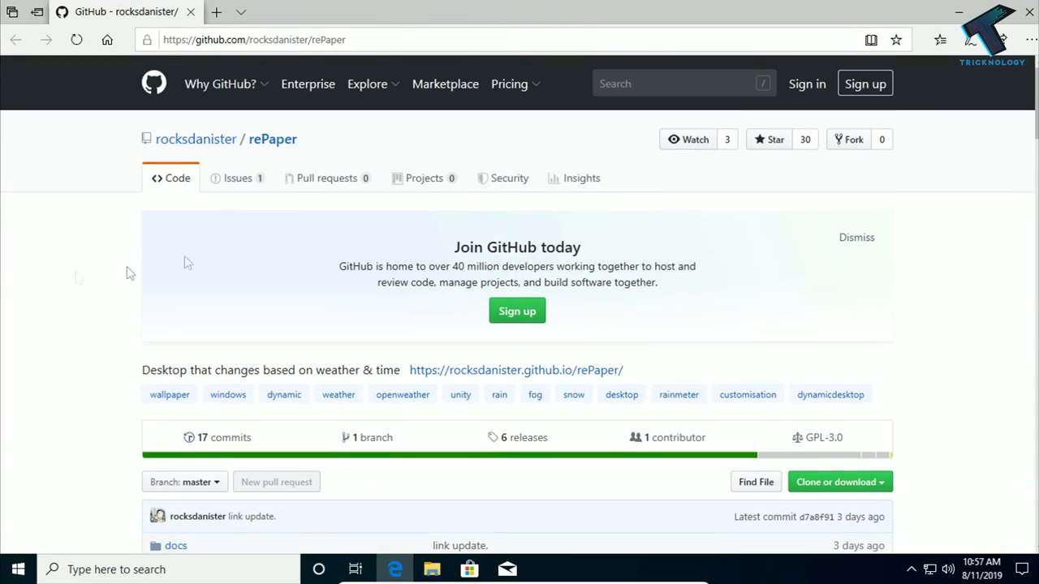
{"action": "scroll", "scroll_direction": "down", "scroll_amount": 3}
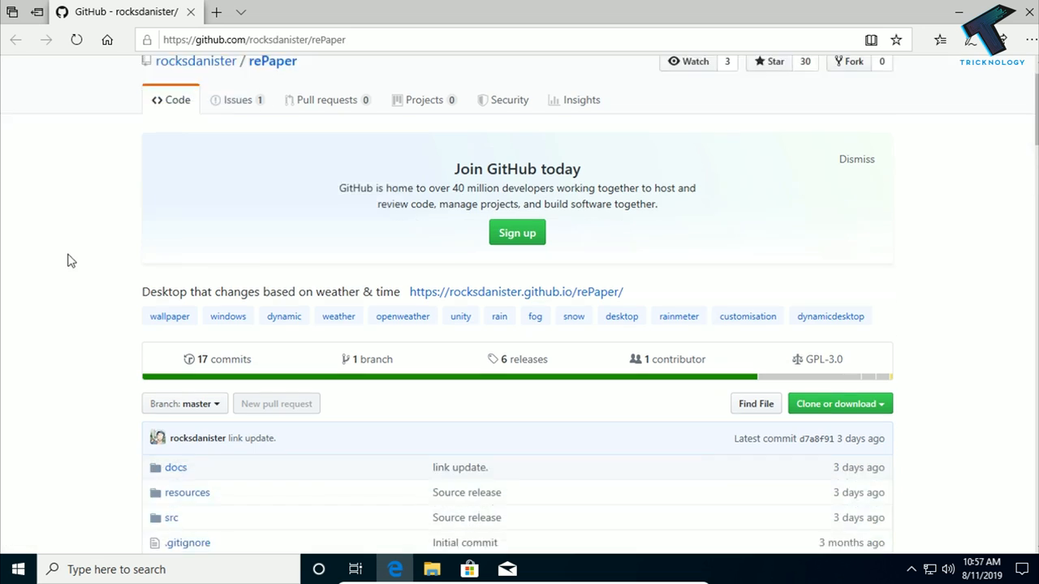
{"action": "scroll", "scroll_direction": "down", "scroll_amount": 3}
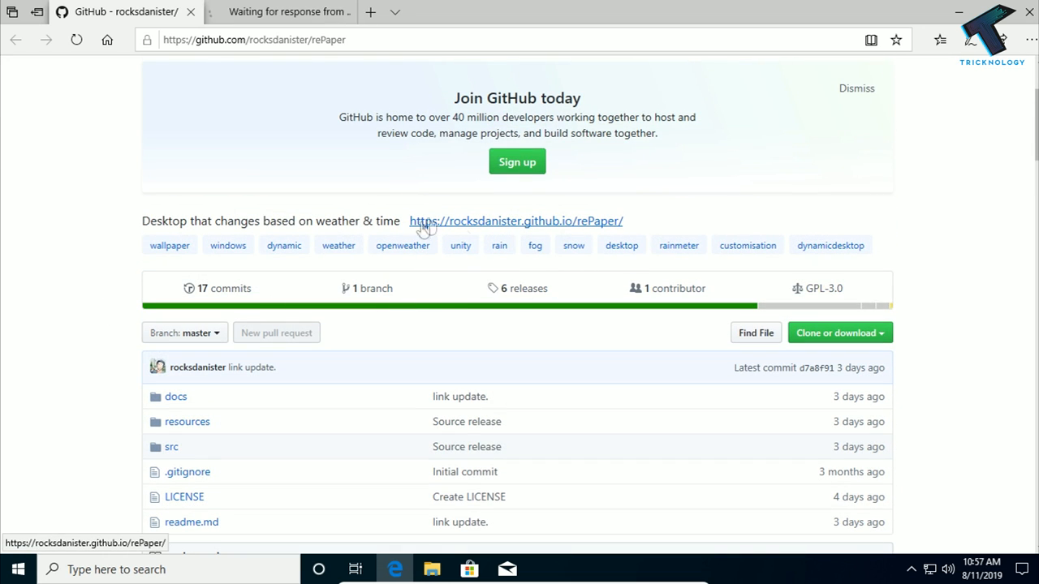
{"action": "left_click", "coordinate": [515, 221]}
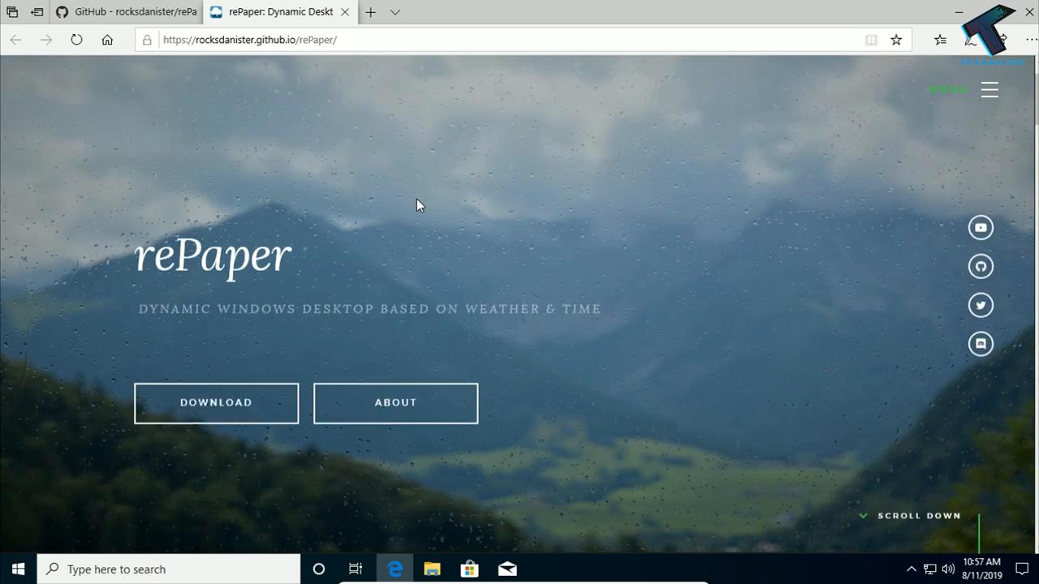
{"action": "mouse_move", "coordinate": [231, 394]}
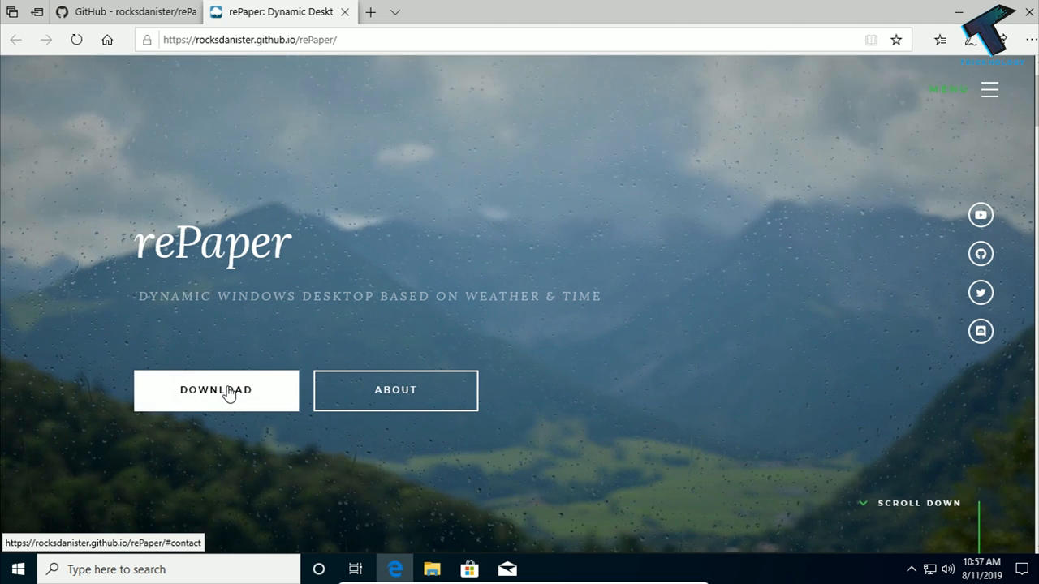
- Download the Windows 10 64-bit rePaper.zip (67.6 MB) and save it to the computer
{"action": "left_click", "coordinate": [214, 390]}
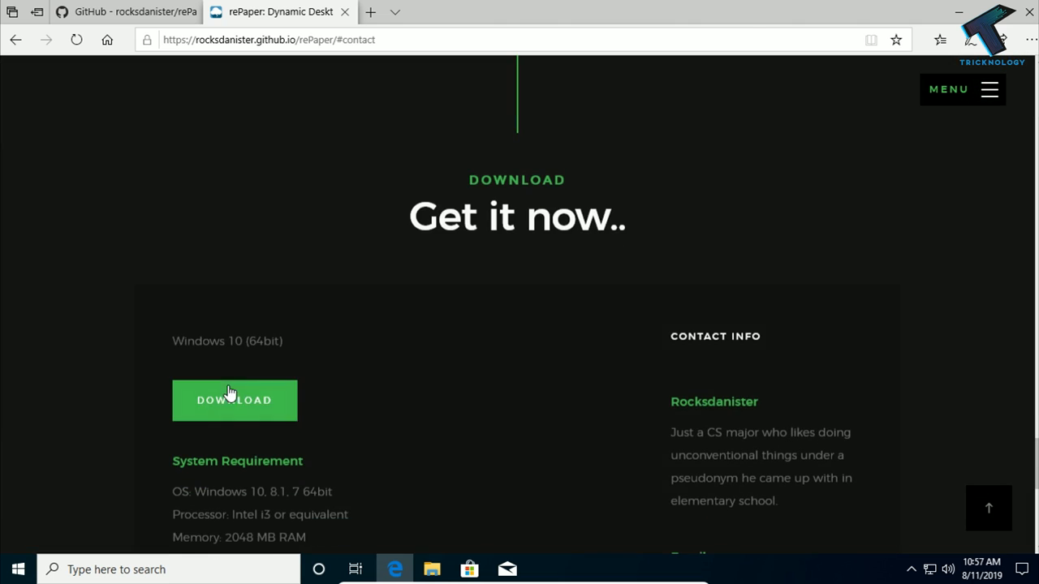
{"action": "mouse_move", "coordinate": [221, 347]}
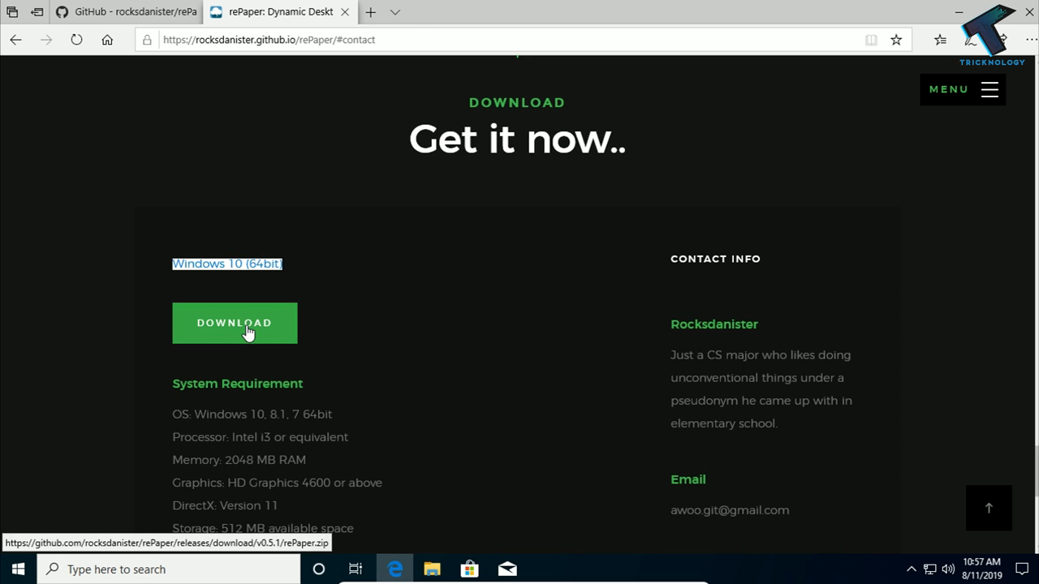
{"action": "left_click", "coordinate": [234, 323]}
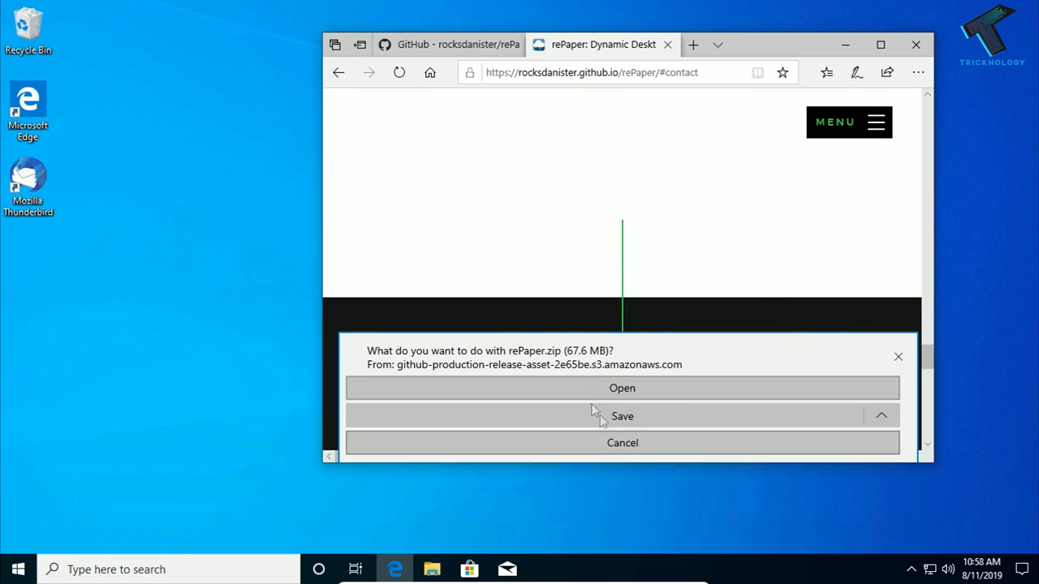
{"action": "left_click", "coordinate": [621, 416]}
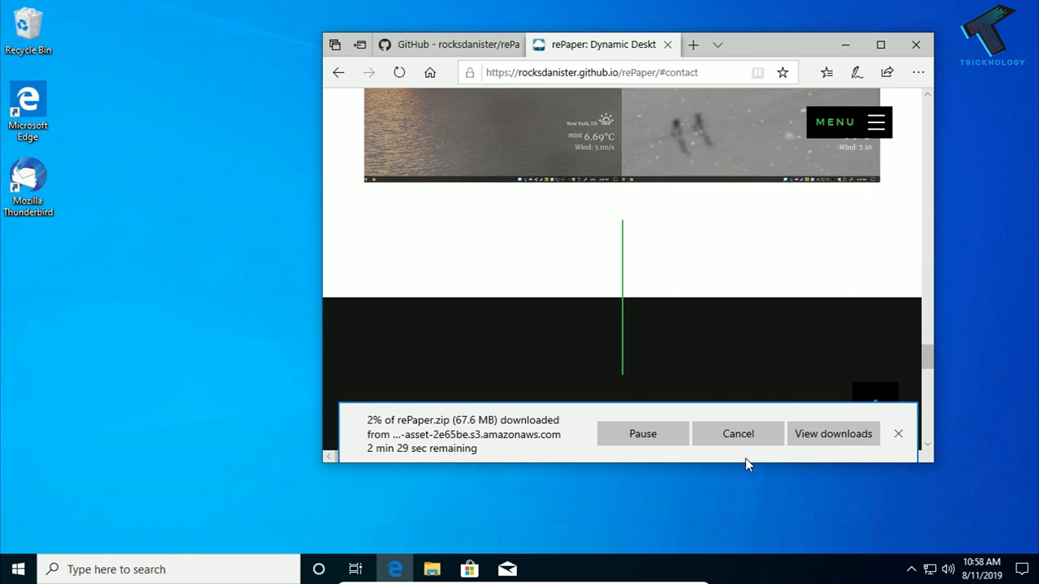
{"action": "mouse_move", "coordinate": [646, 250]}
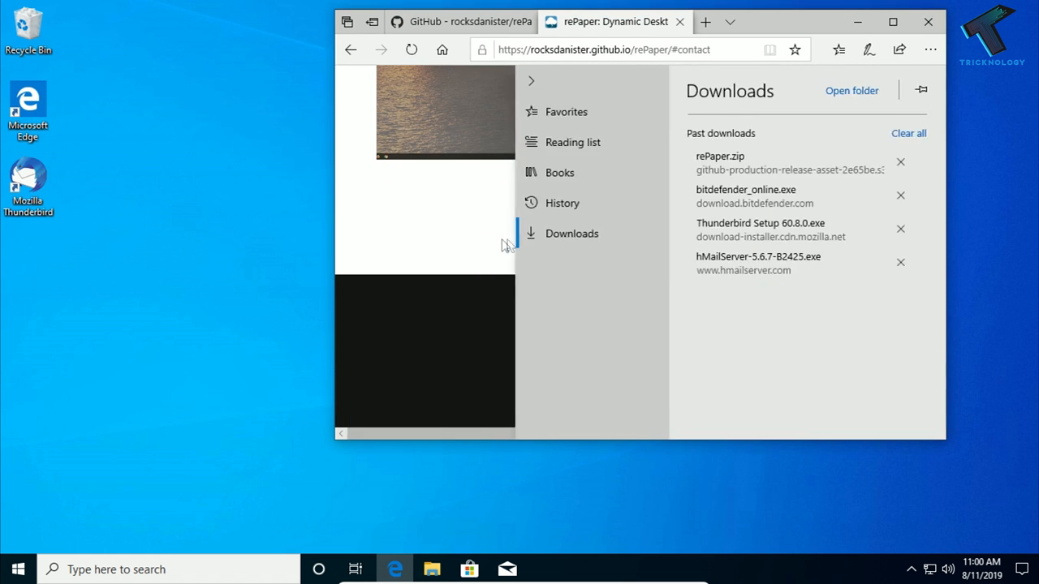
- Show the finished rePaper.zip download in its folder and bring up its options on the desktop
{"action": "right_click", "coordinate": [739, 156]}
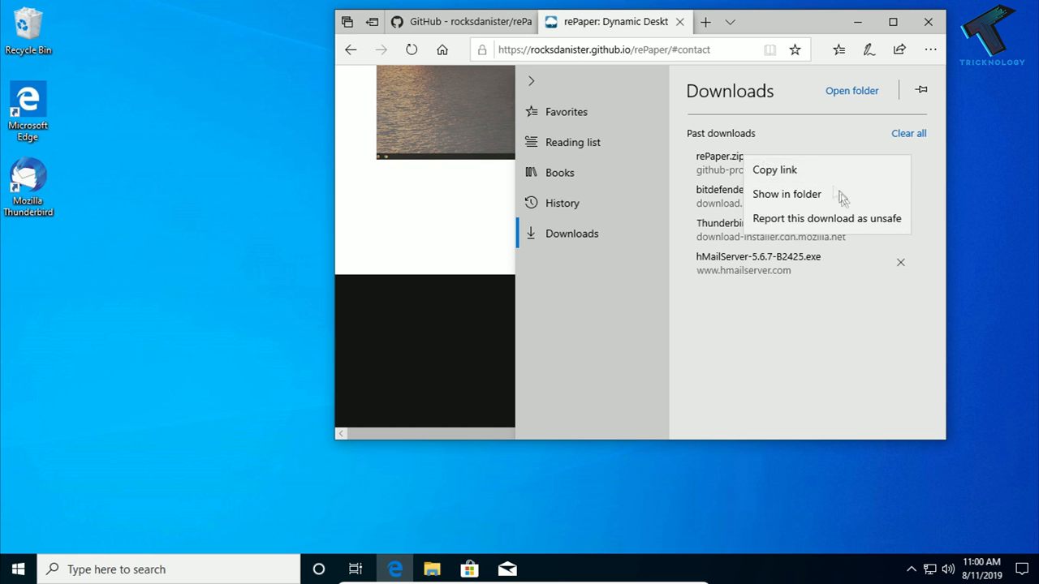
{"action": "left_click", "coordinate": [786, 195]}
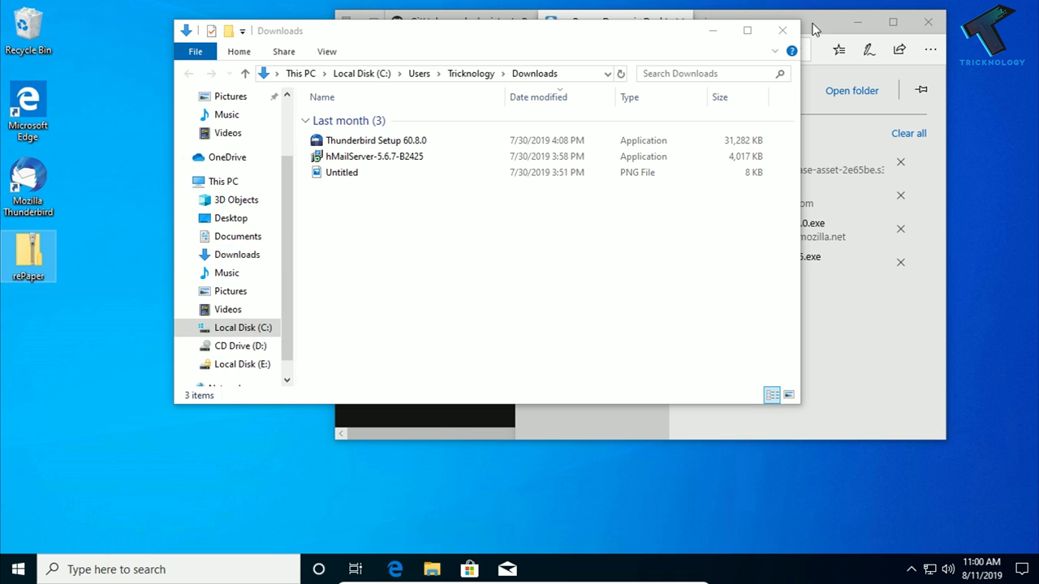
{"action": "left_click", "coordinate": [783, 26]}
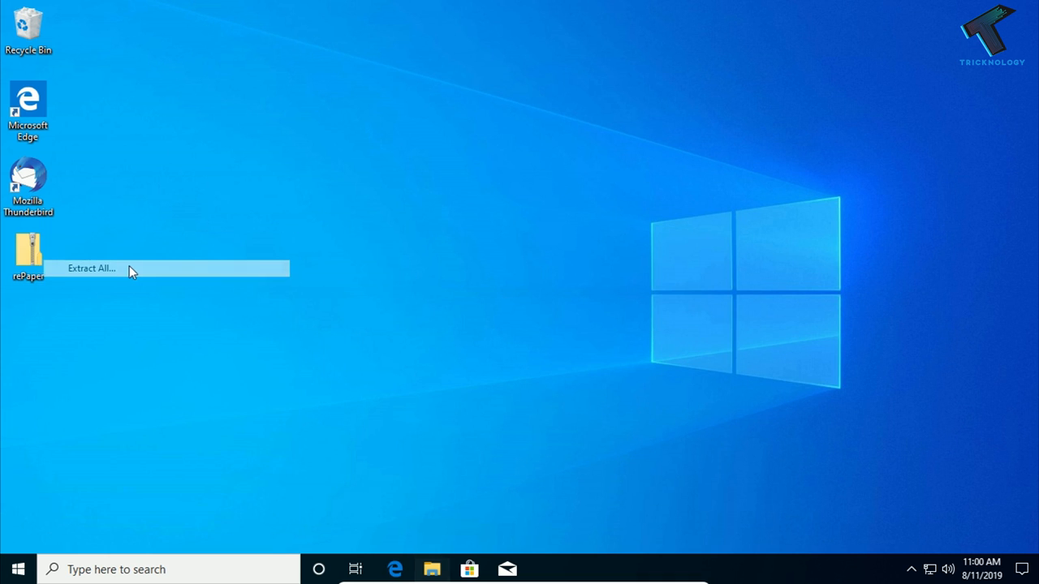
- Extract All from rePaper.zip into the Desktop\rePaper folder
{"action": "left_click", "coordinate": [91, 268]}
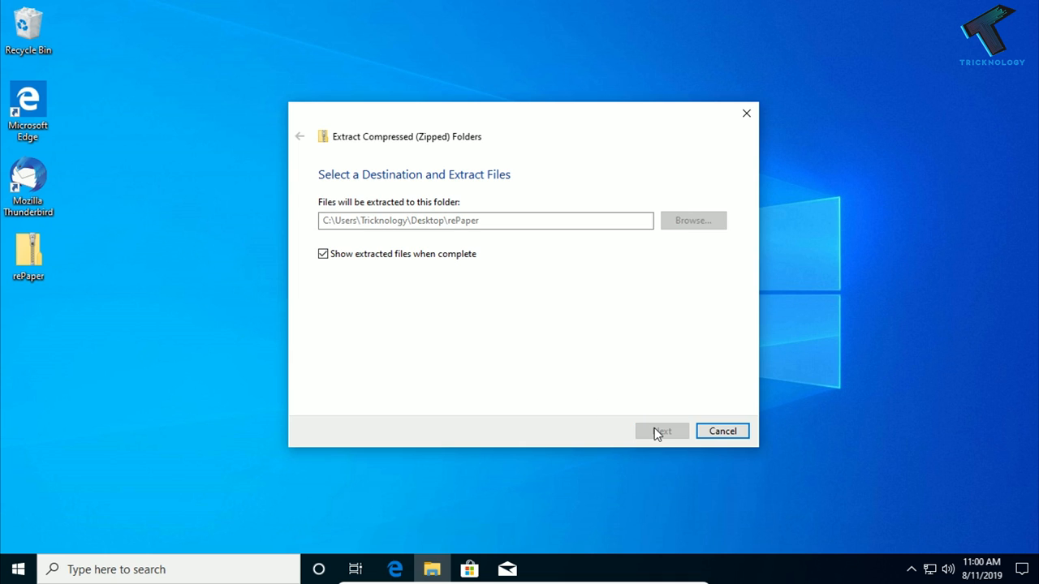
{"action": "left_click", "coordinate": [662, 432]}
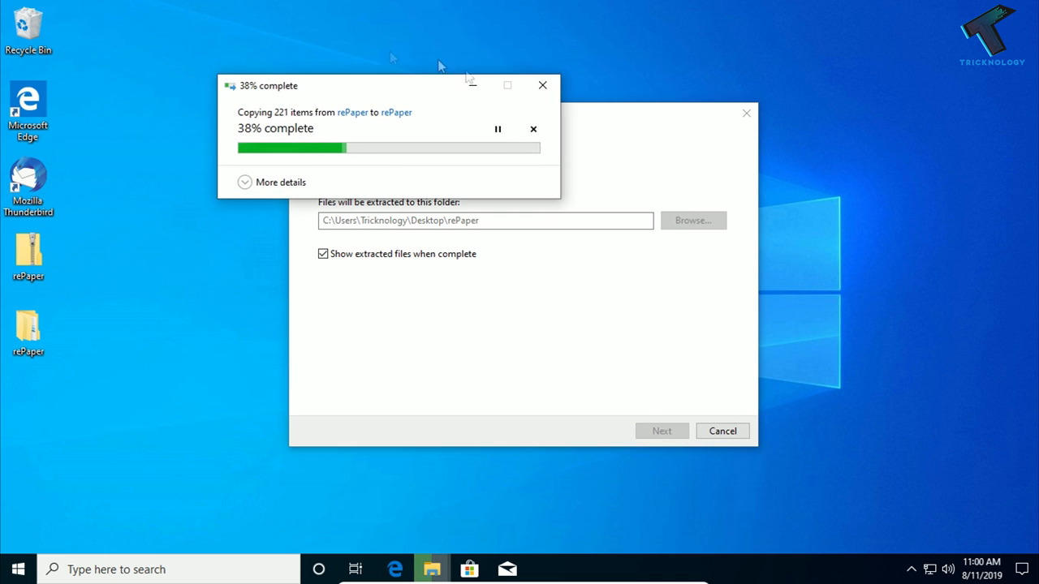
{"action": "mouse_move", "coordinate": [351, 325]}
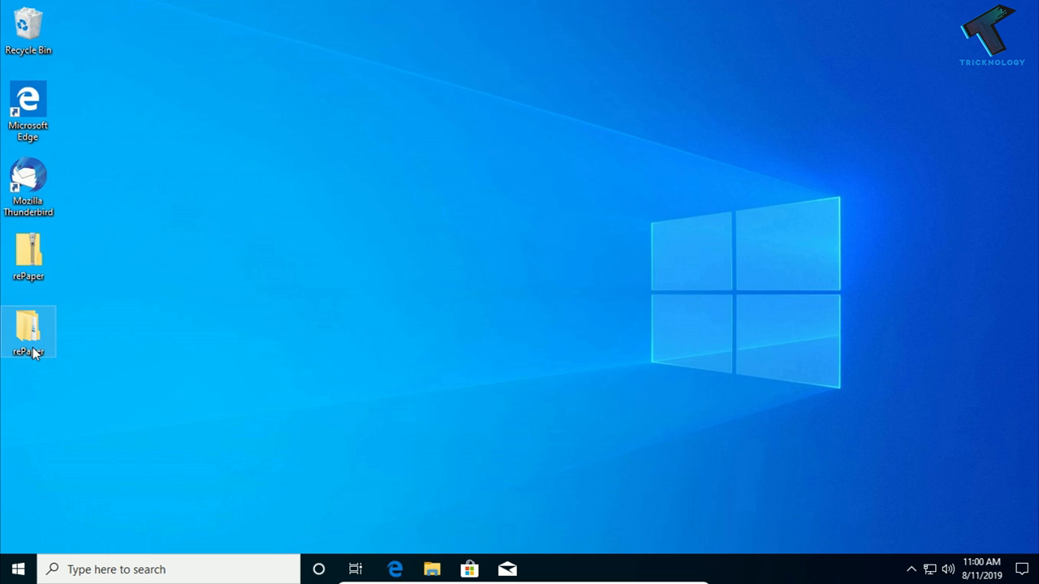
- Run Start.exe from the extracted rePaper folder, choosing Run anyway at the SmartScreen warning
{"action": "double_click", "coordinate": [29, 333]}
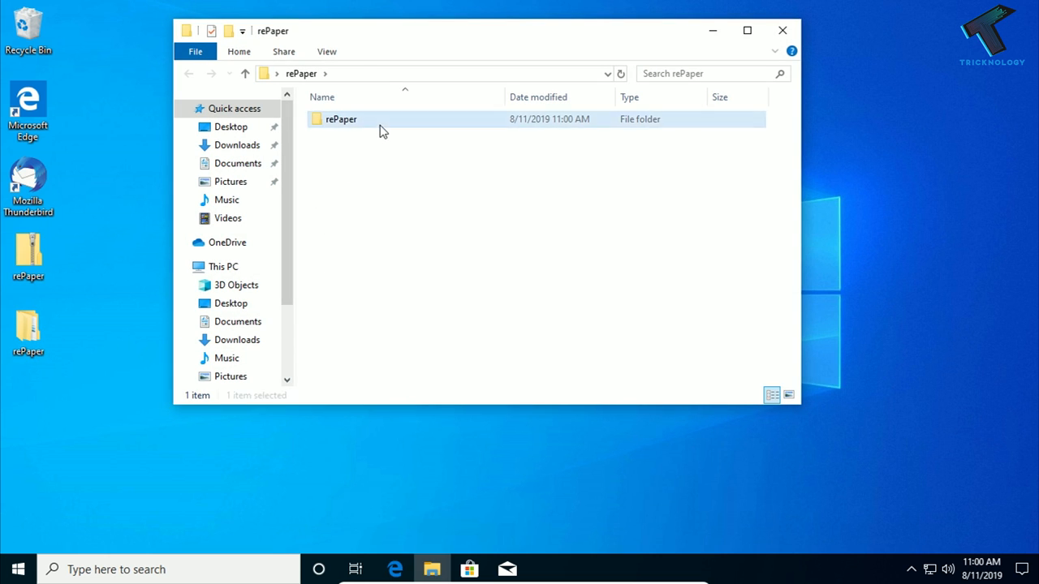
{"action": "double_click", "coordinate": [341, 119]}
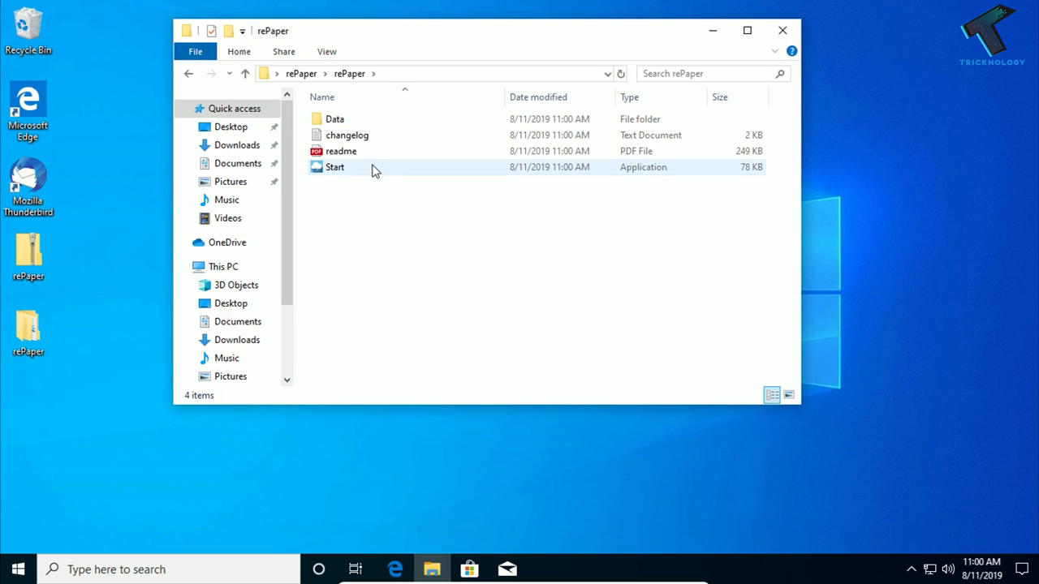
{"action": "right_click", "coordinate": [373, 171]}
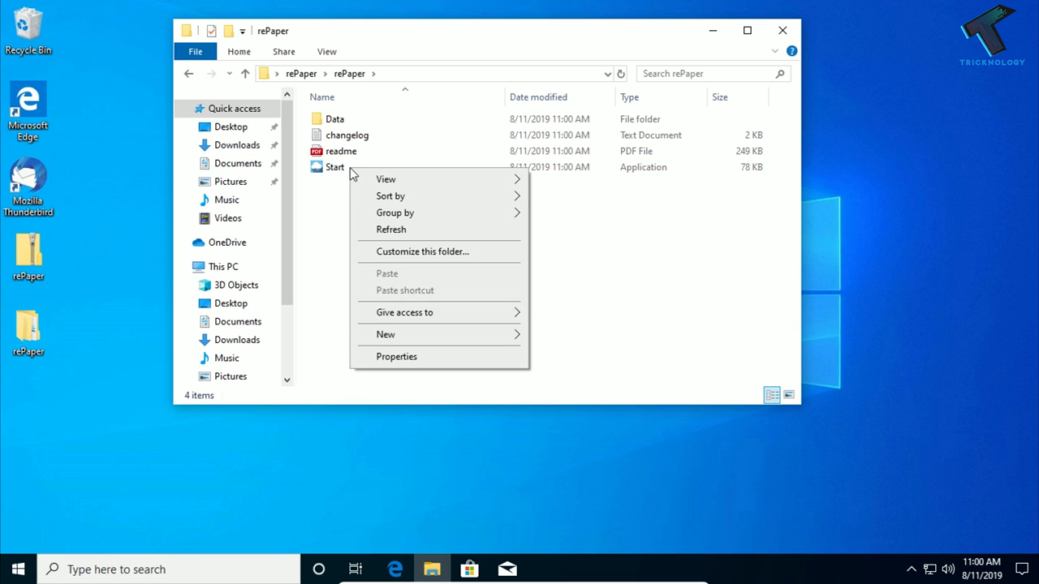
{"action": "right_click", "coordinate": [334, 166]}
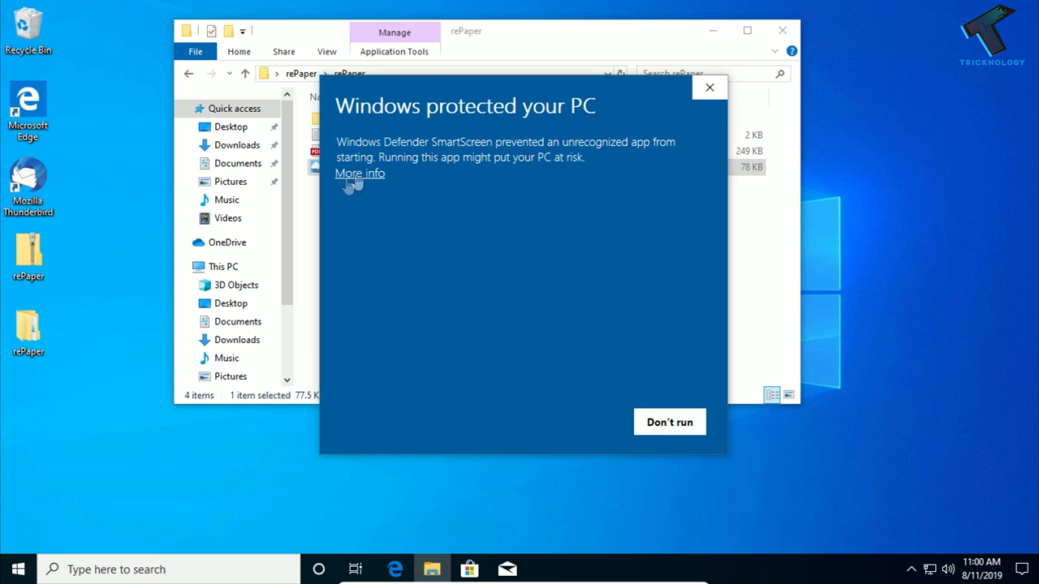
{"action": "left_click", "coordinate": [361, 172]}
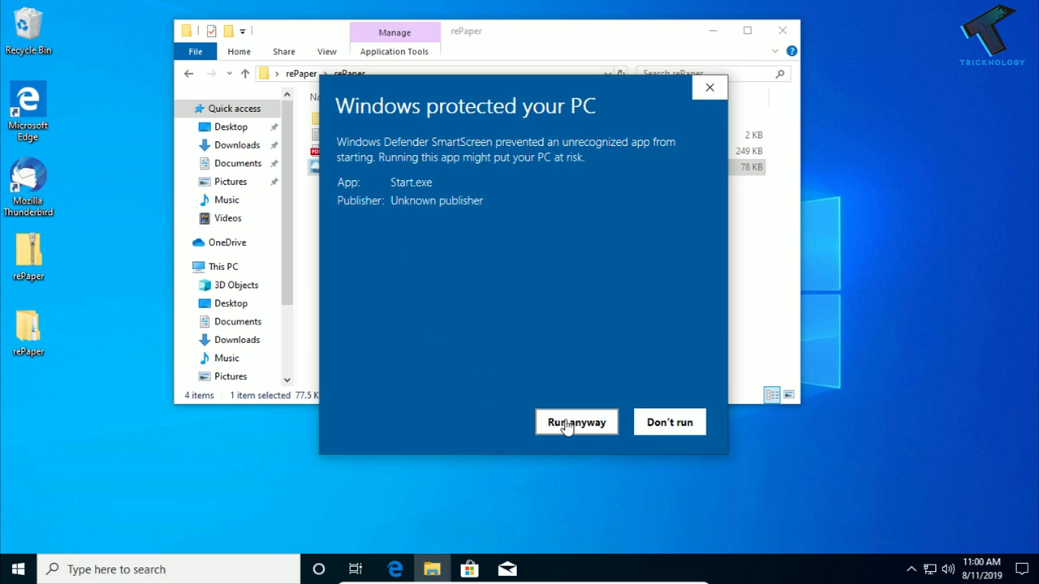
{"action": "left_click", "coordinate": [575, 422]}
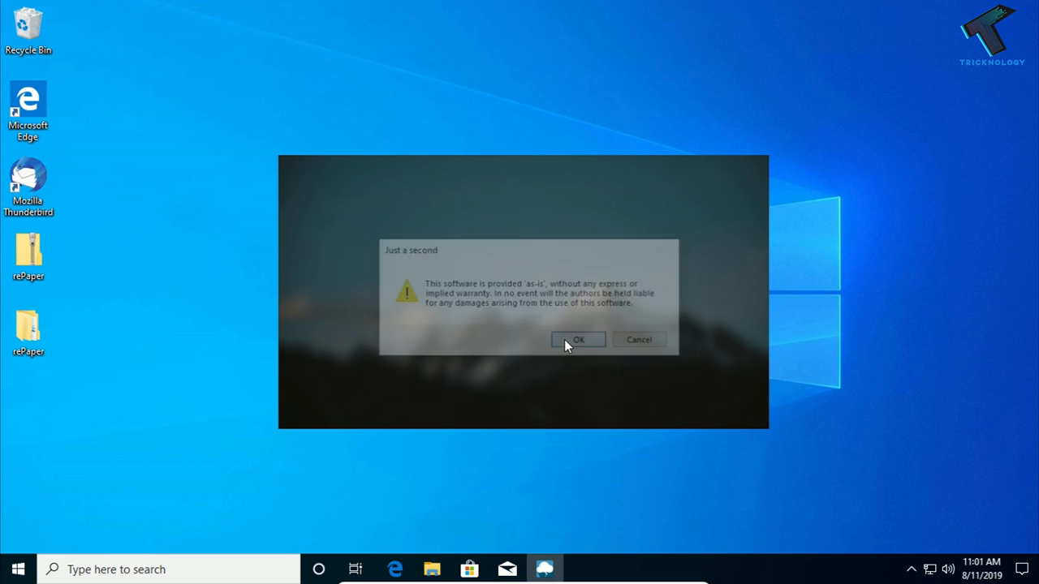
- Accept the warranty disclaimer and open rePaper's config from its tray icon menu
{"action": "left_click", "coordinate": [578, 339]}
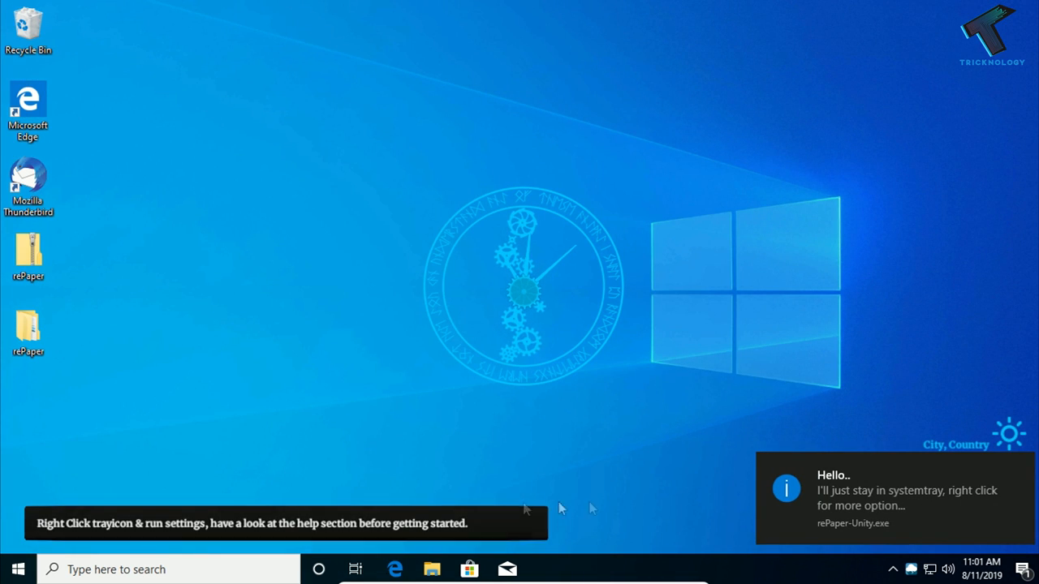
{"action": "mouse_move", "coordinate": [1009, 474]}
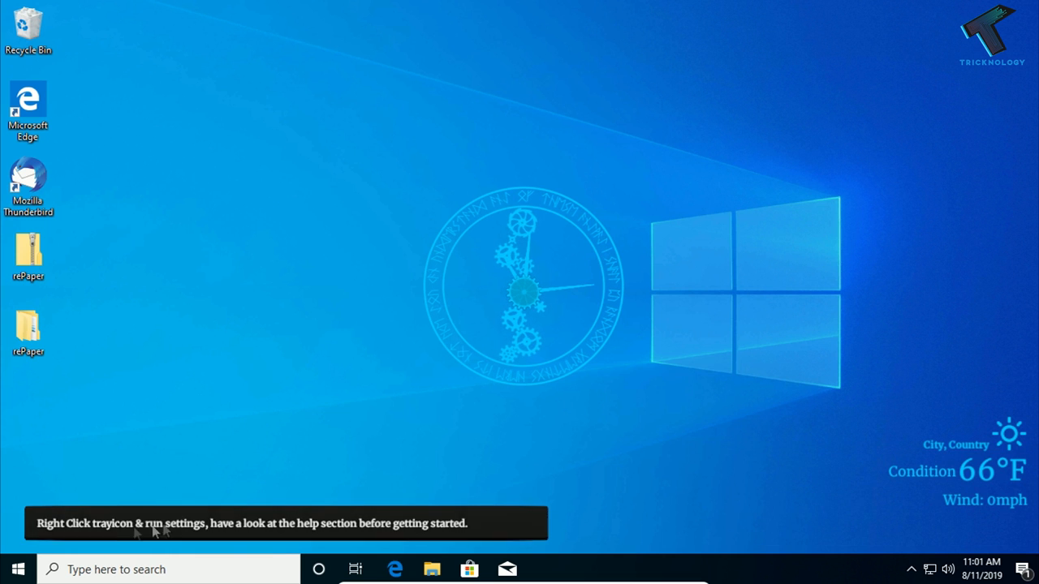
{"action": "mouse_move", "coordinate": [917, 566]}
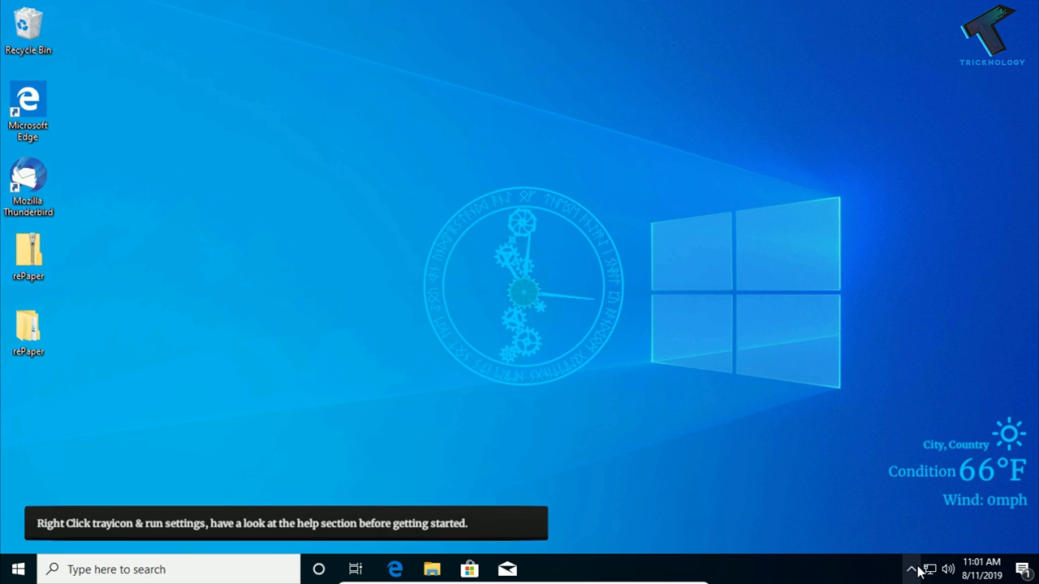
{"action": "left_click", "coordinate": [912, 568]}
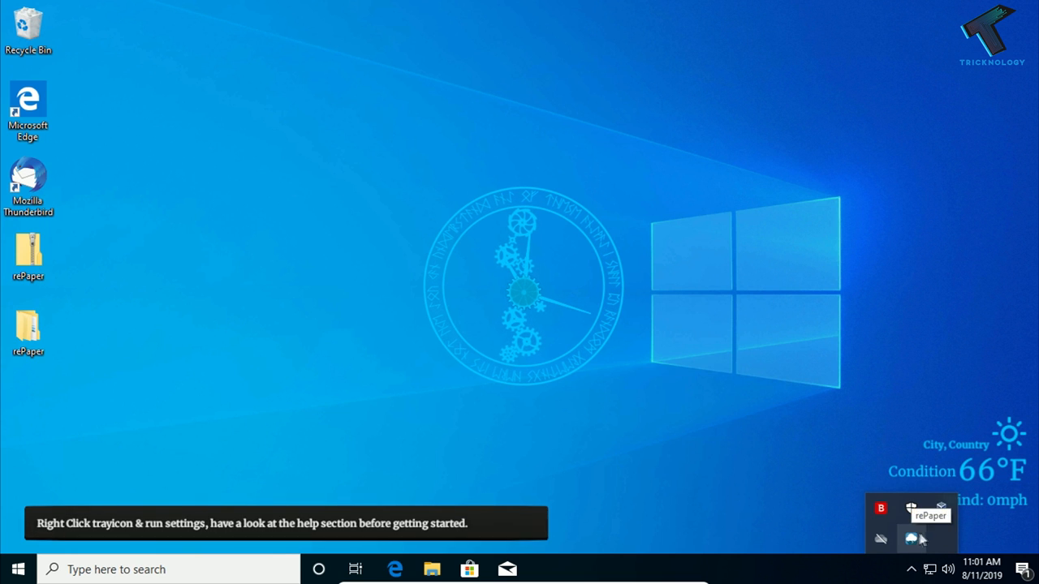
{"action": "right_click", "coordinate": [913, 539]}
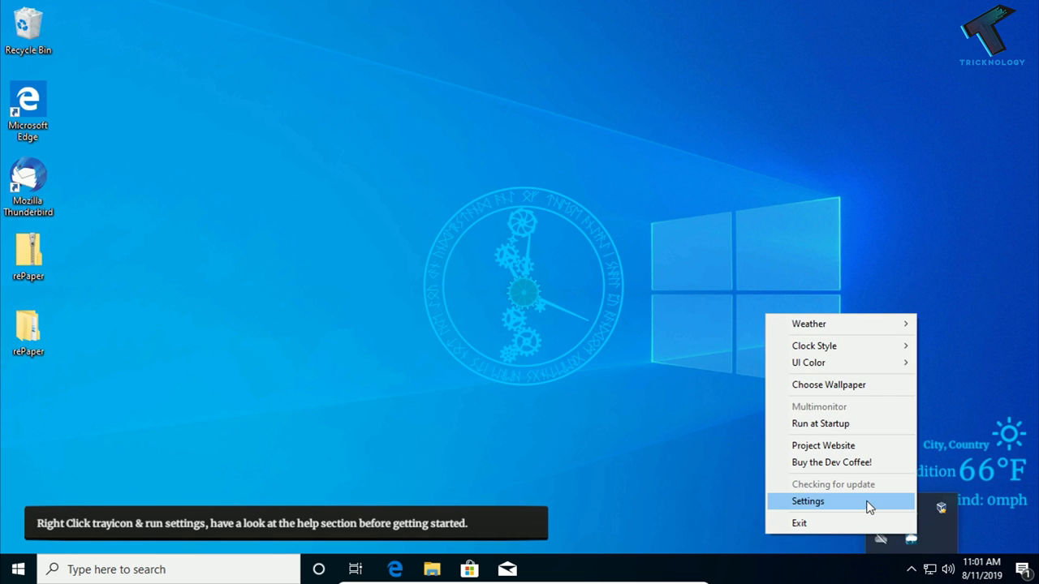
{"action": "left_click", "coordinate": [805, 500]}
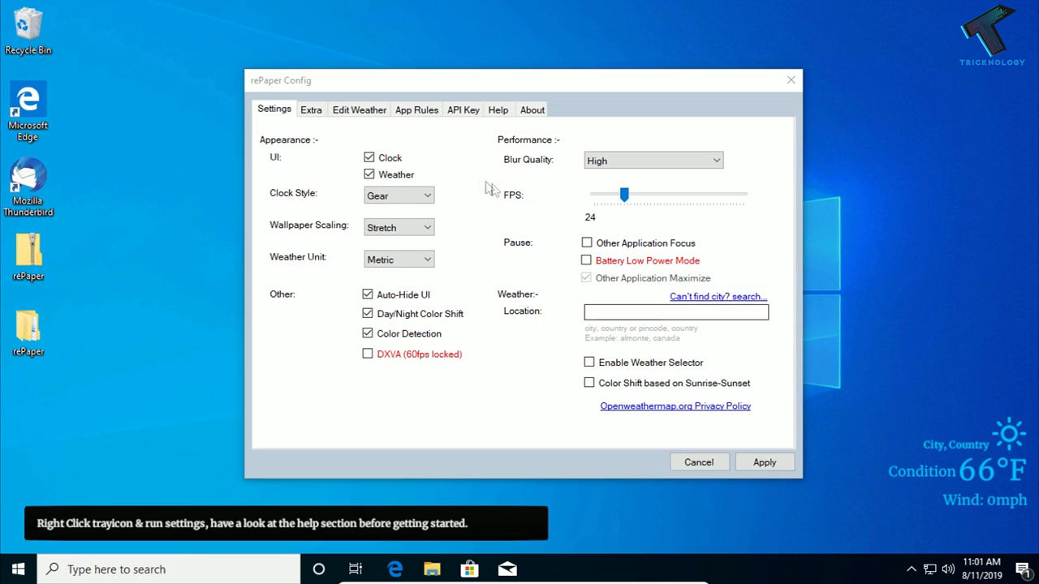
- Review the About and Help tabs, then apply the configuration and close it
{"action": "left_click", "coordinate": [532, 111]}
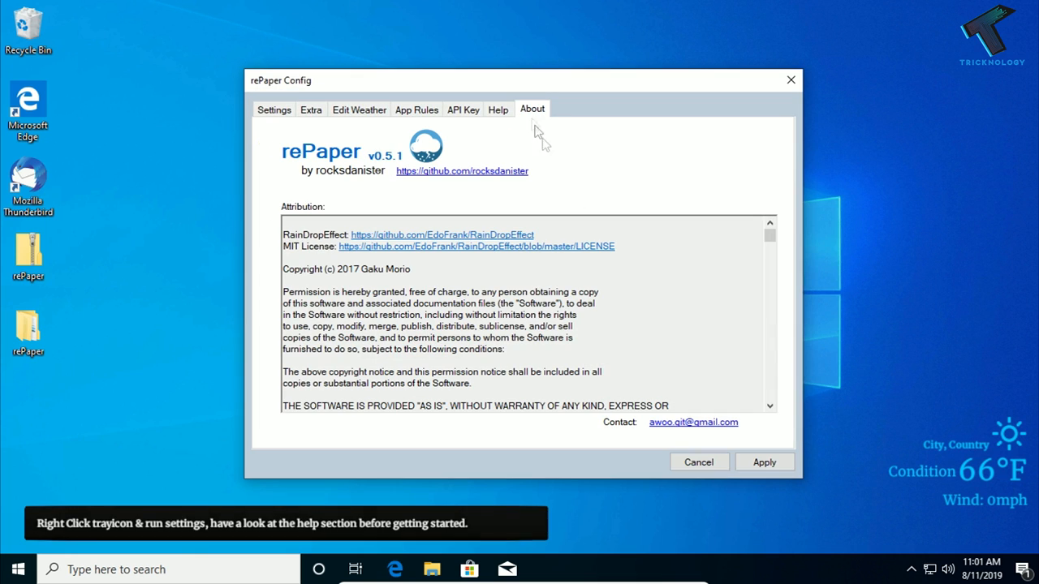
{"action": "scroll", "scroll_direction": "down", "scroll_amount": 3}
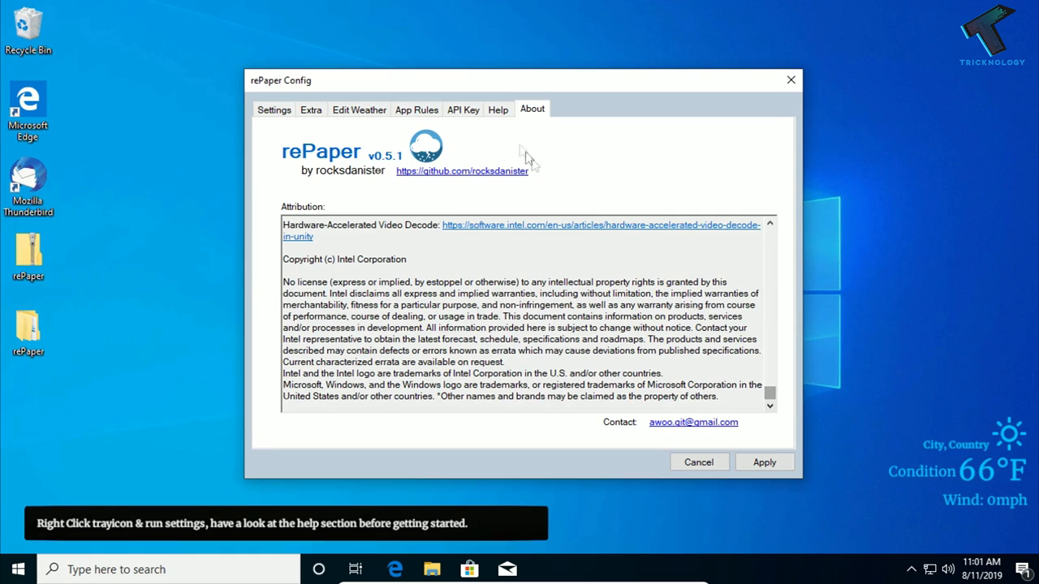
{"action": "left_click", "coordinate": [497, 108]}
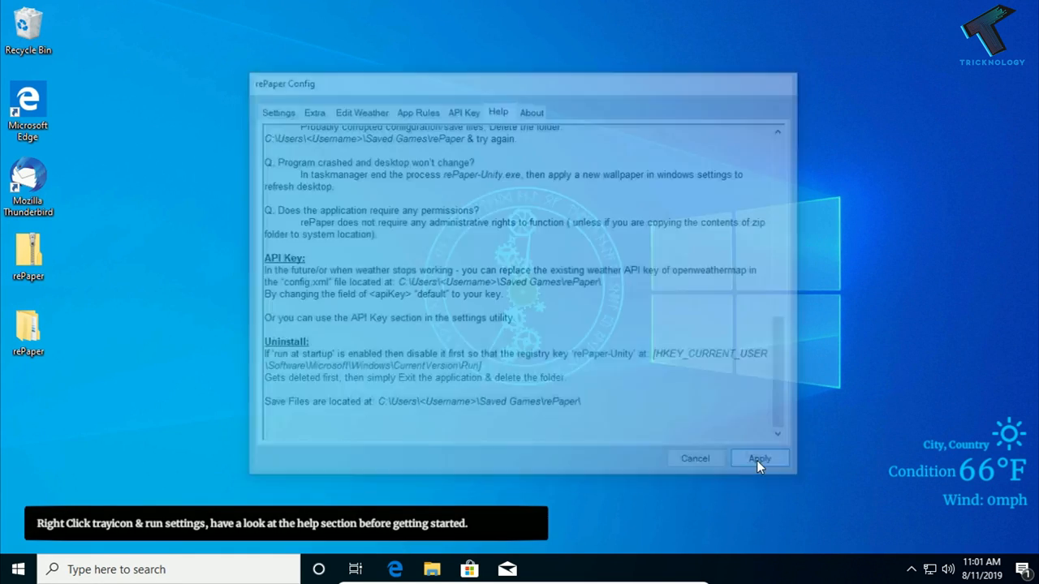
{"action": "left_click", "coordinate": [758, 458]}
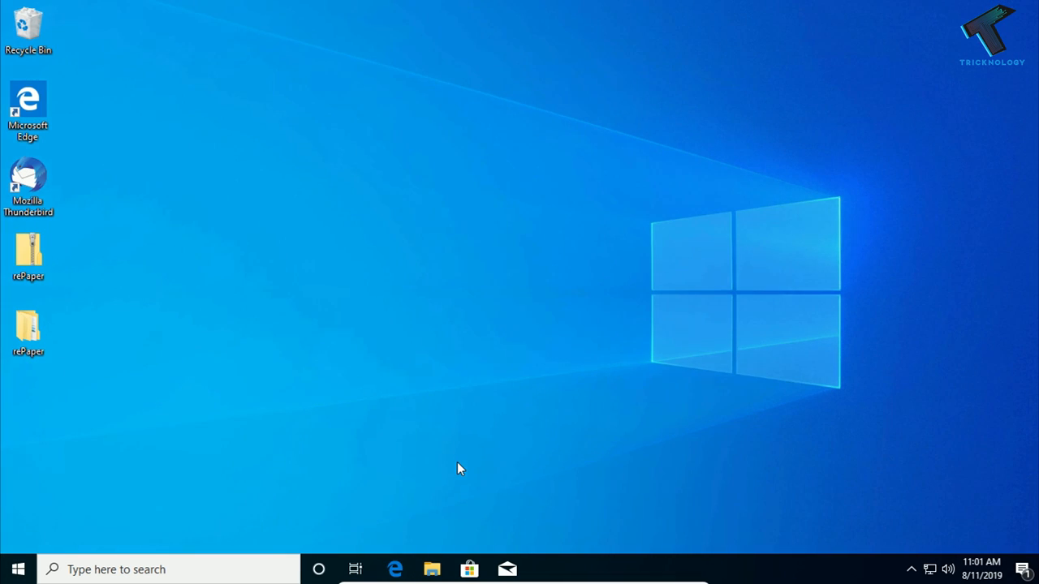
{"action": "mouse_move", "coordinate": [396, 568]}
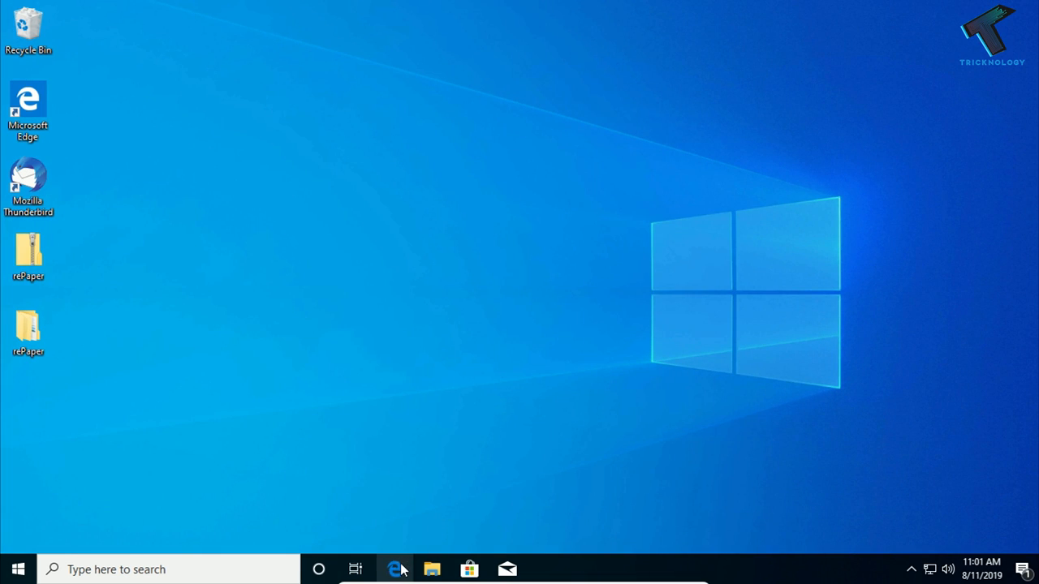
- Return to Edge and navigate to the DesktopHut site from the address bar
{"action": "left_click", "coordinate": [395, 570]}
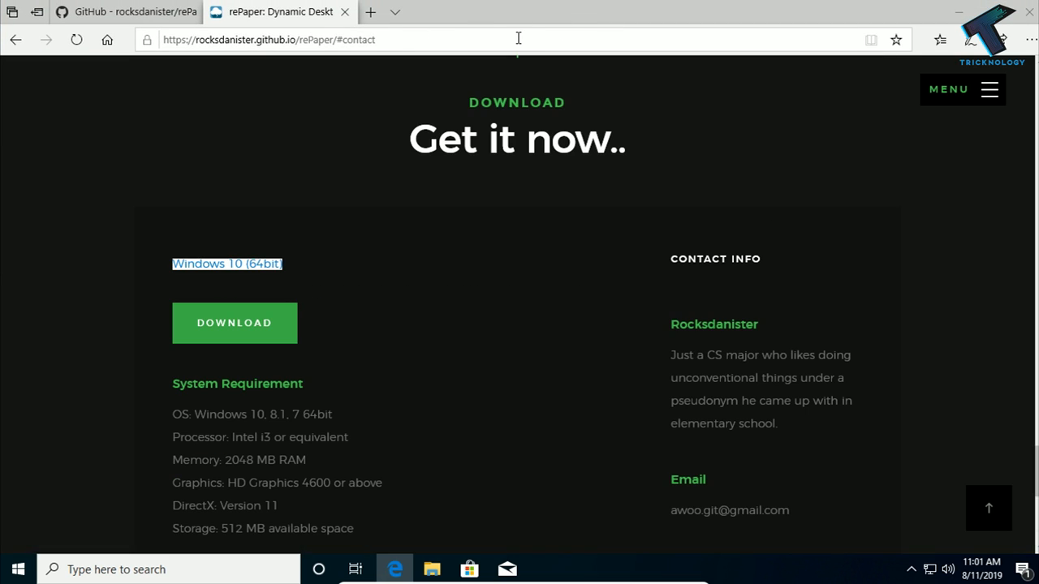
{"action": "type", "text": "desktophut.com/"}
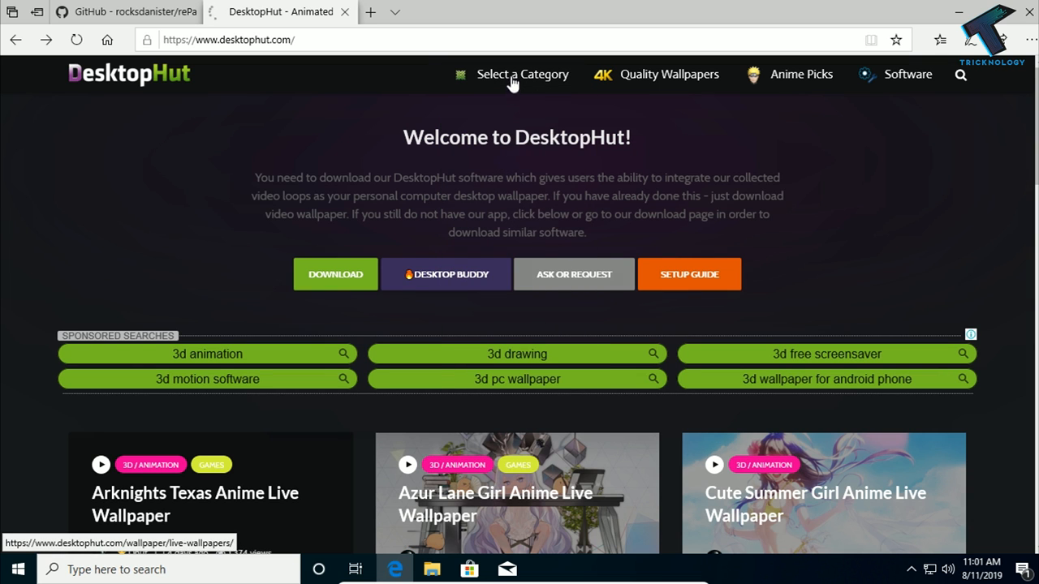
- Browse the Nature category and open the Mountain With Stars Nature Live Wallpaper page
{"action": "left_click", "coordinate": [523, 75]}
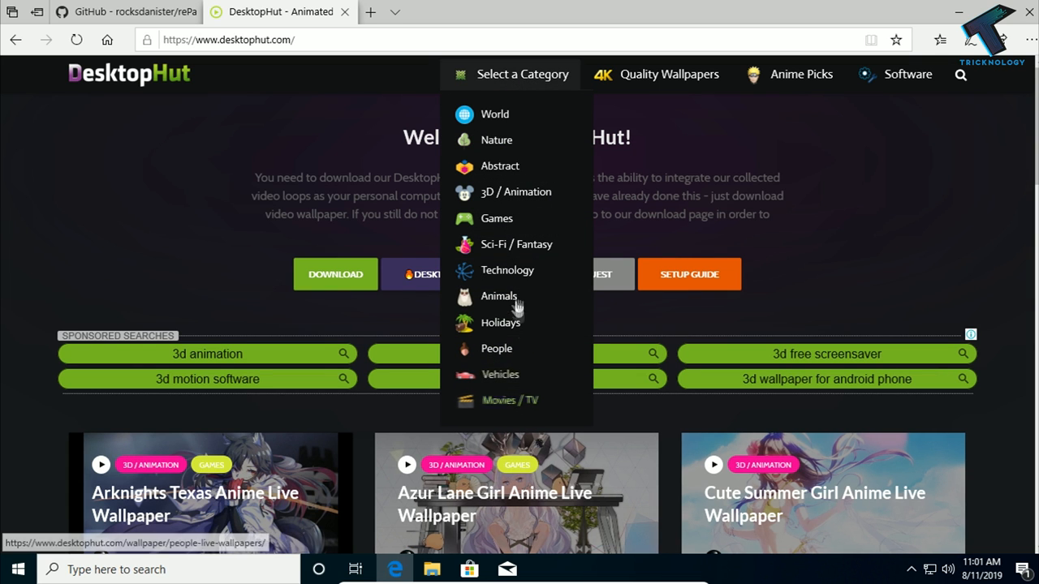
{"action": "mouse_move", "coordinate": [497, 140]}
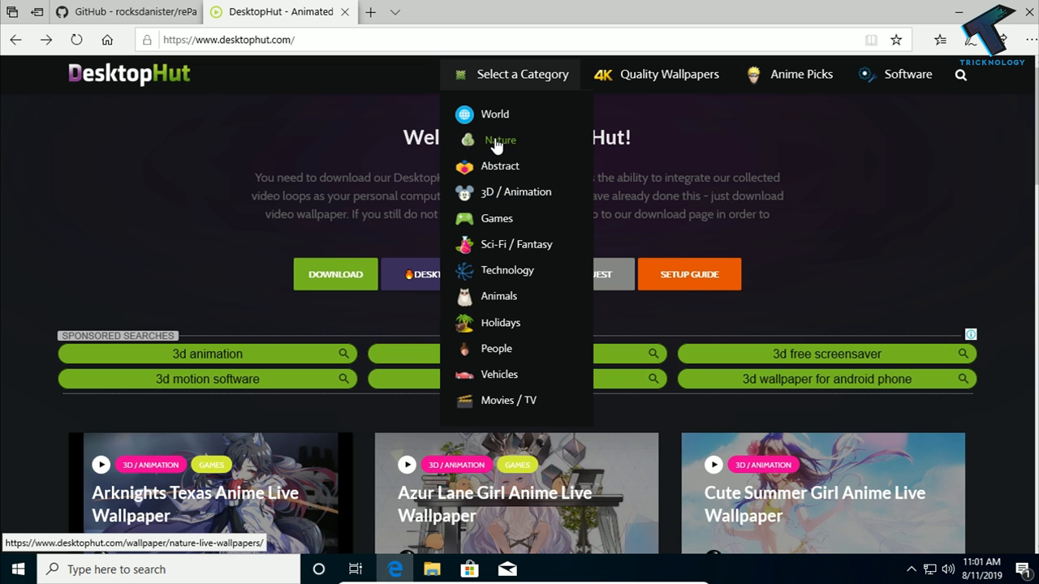
{"action": "left_click", "coordinate": [499, 140]}
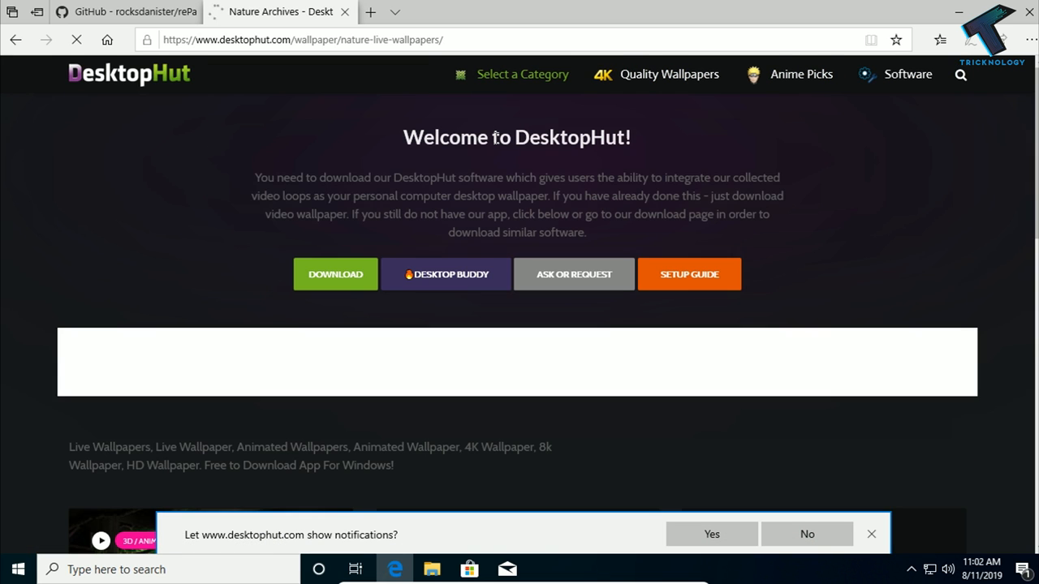
{"action": "scroll", "scroll_direction": "down", "scroll_amount": 3}
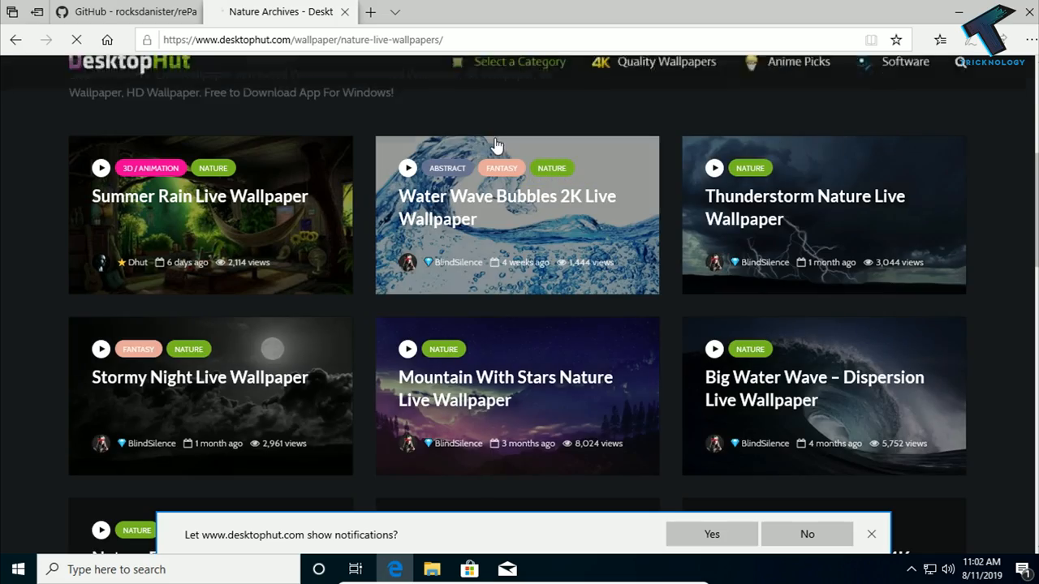
{"action": "scroll", "scroll_direction": "down", "scroll_amount": 3}
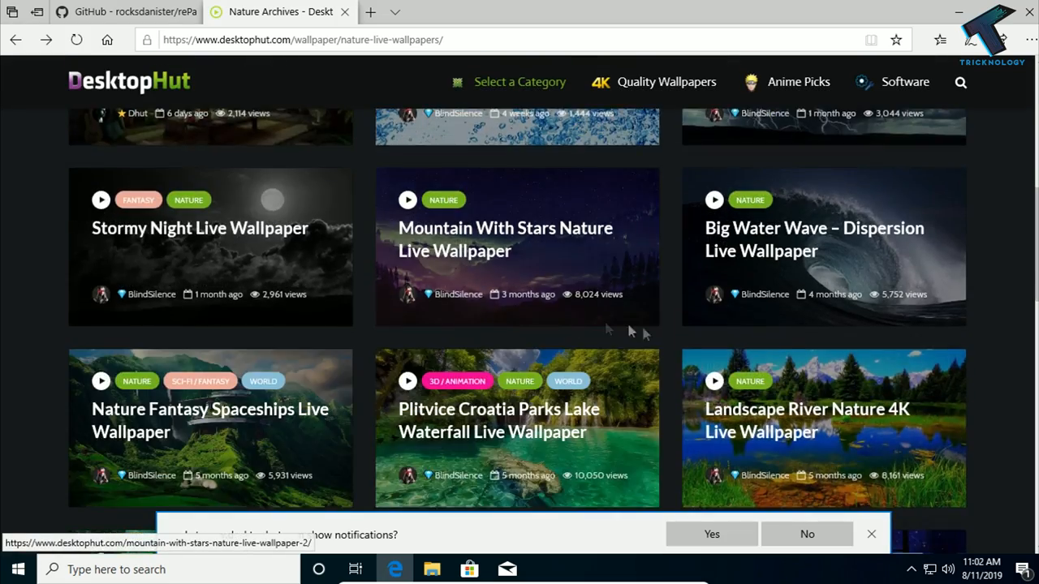
{"action": "scroll", "scroll_direction": "down", "scroll_amount": 3}
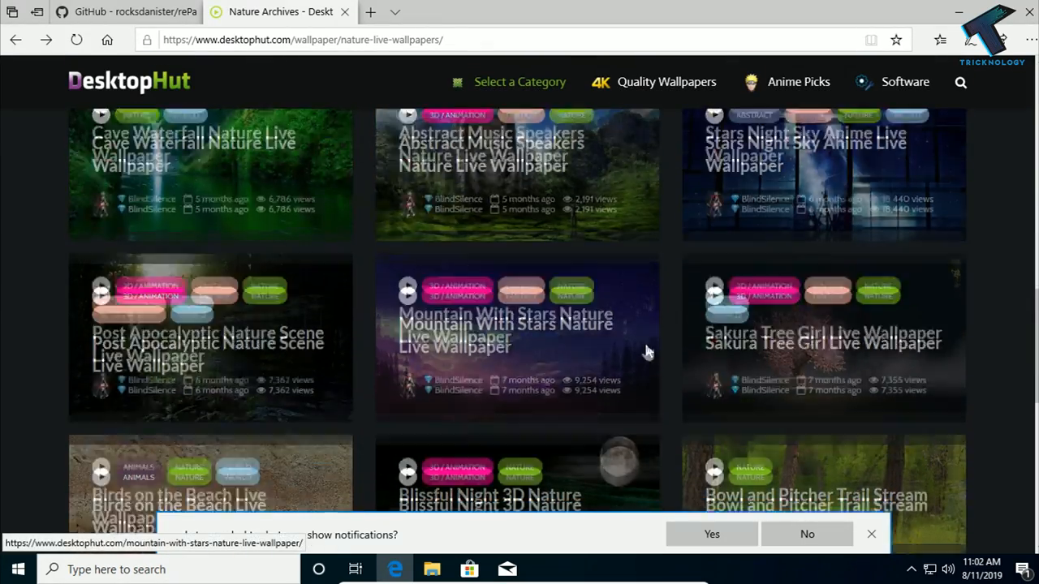
{"action": "scroll", "scroll_direction": "down", "scroll_amount": 3}
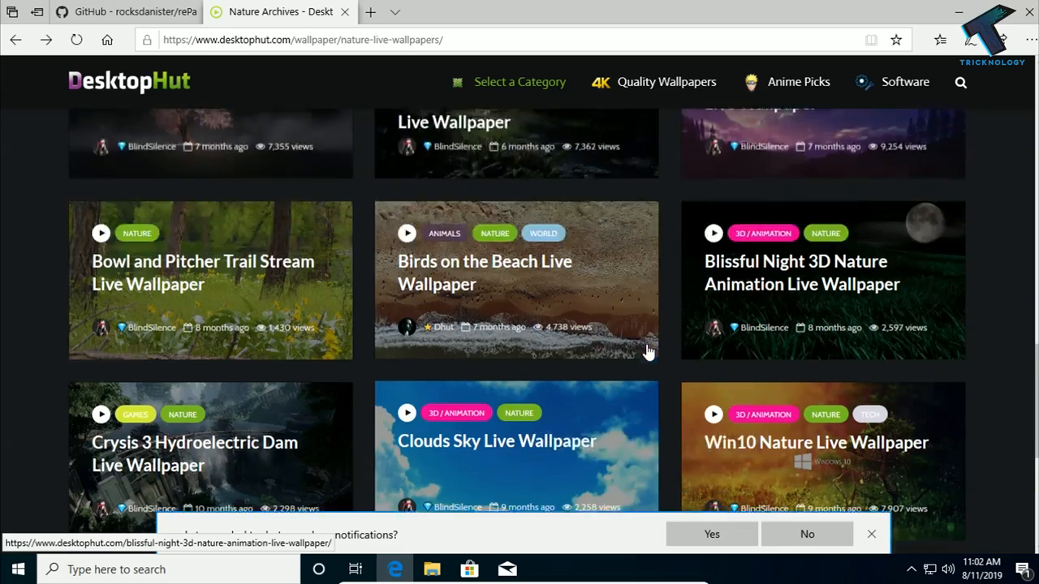
{"action": "scroll", "scroll_direction": "down", "scroll_amount": 3}
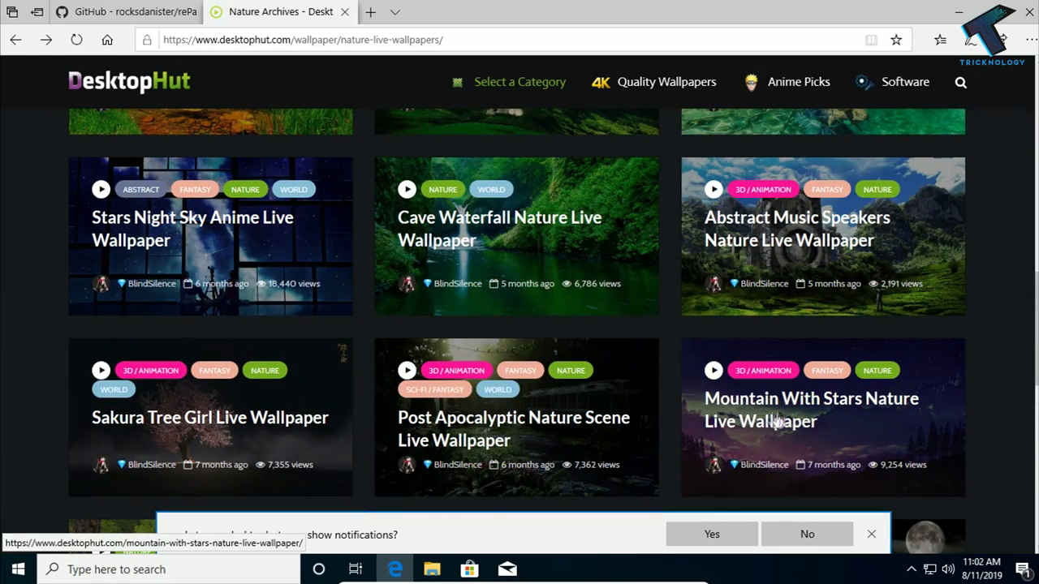
{"action": "mouse_move", "coordinate": [889, 431]}
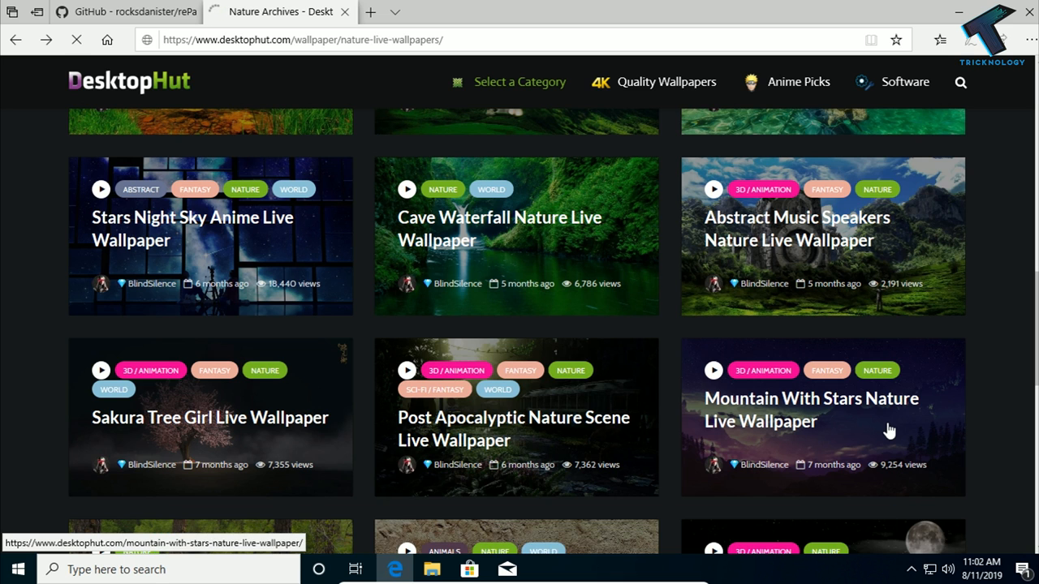
{"action": "left_click", "coordinate": [811, 409]}
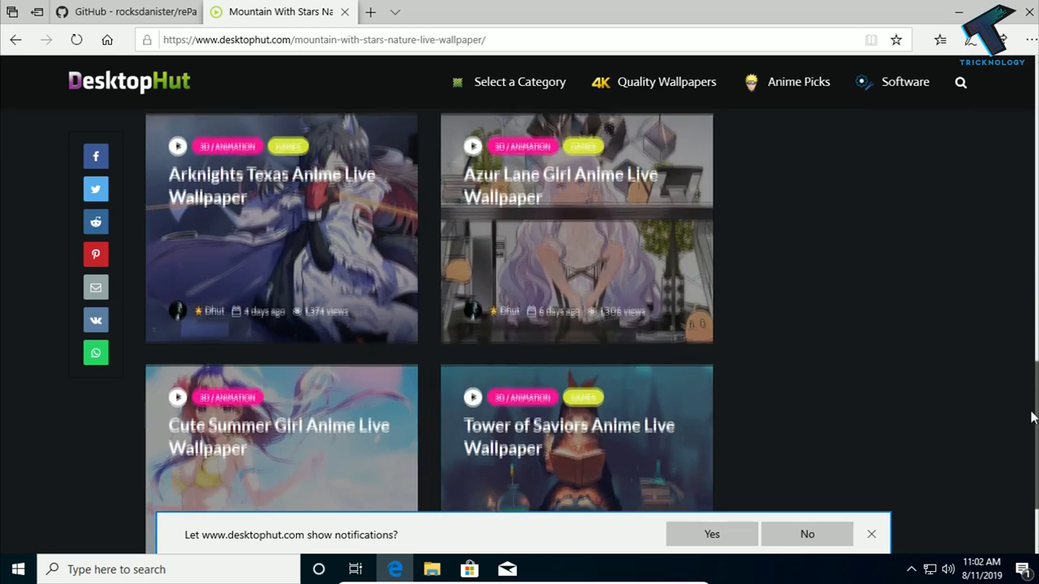
- Download the 56.4 MB Mountain-With-Stars-Nature-Live-Wallpaper.mp4 and save it to the computer
{"action": "scroll", "scroll_direction": "down", "scroll_amount": 3}
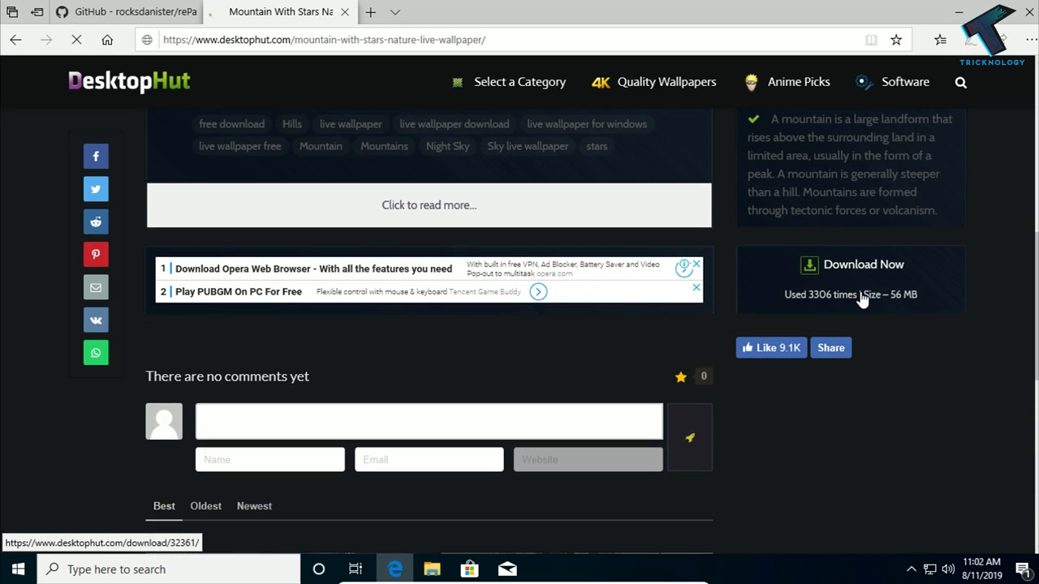
{"action": "left_click", "coordinate": [856, 265]}
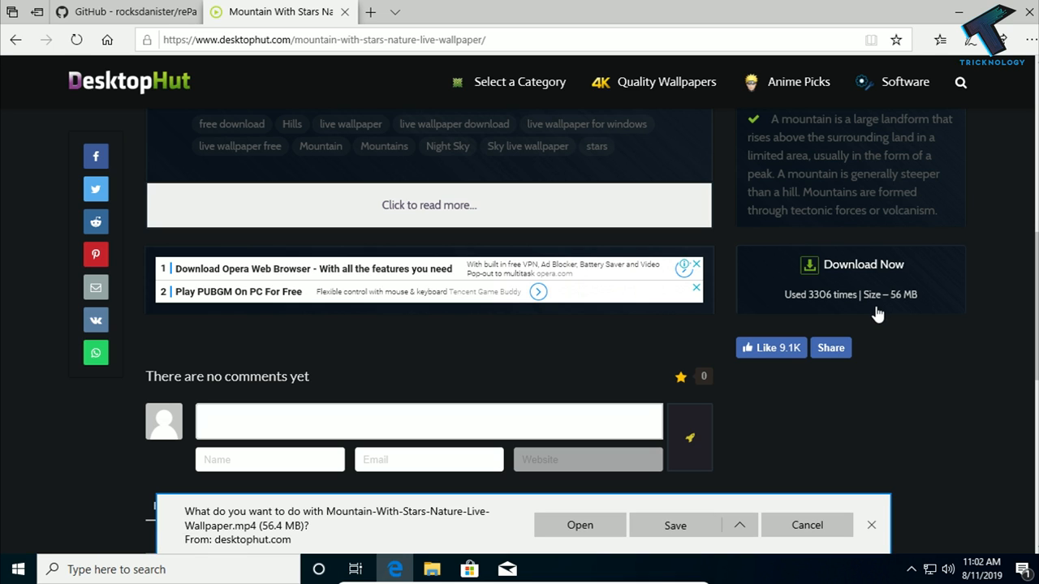
{"action": "left_click", "coordinate": [675, 526]}
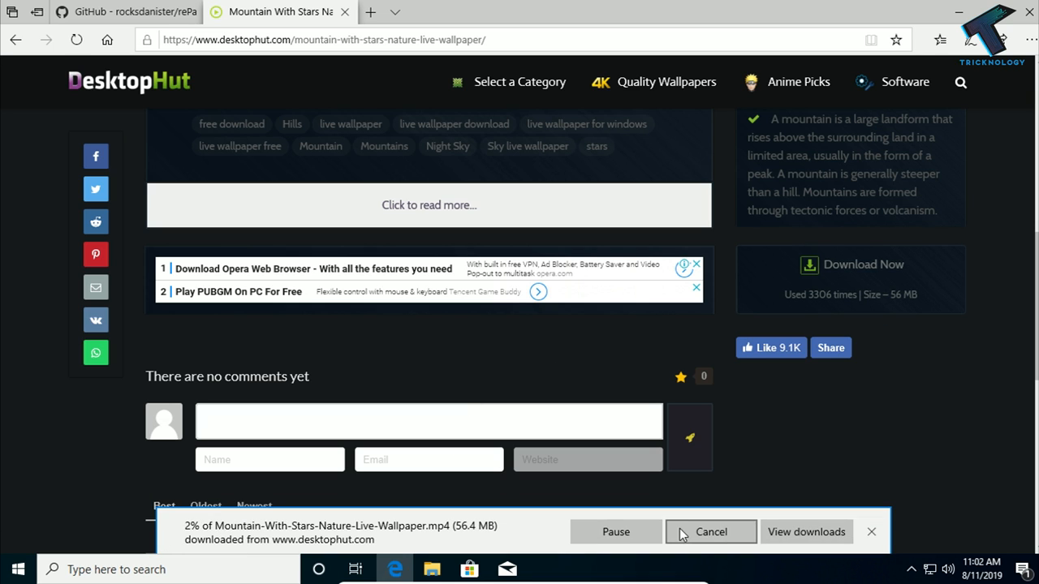
{"action": "mouse_move", "coordinate": [674, 491]}
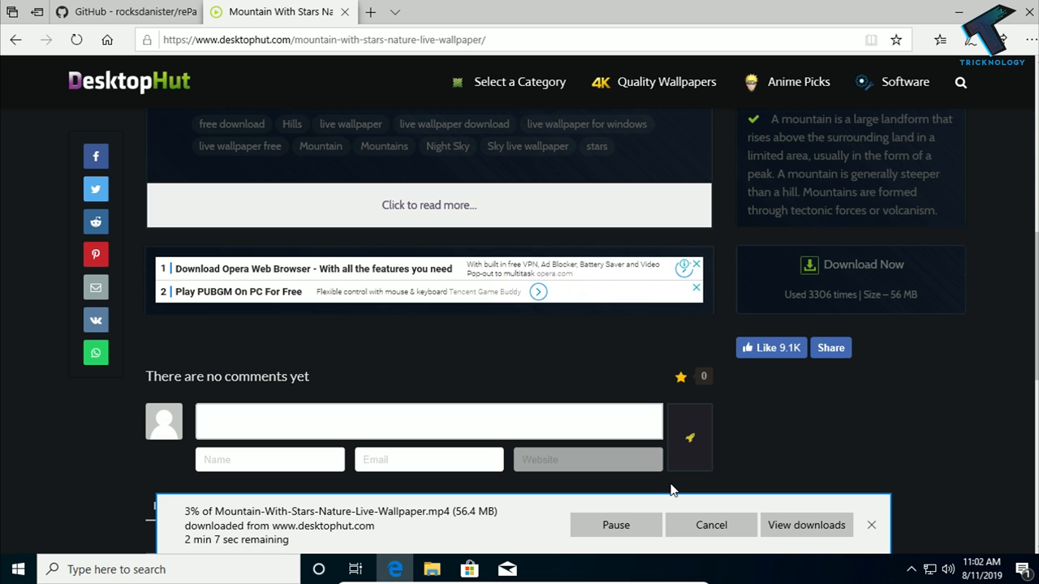
{"action": "mouse_move", "coordinate": [531, 369]}
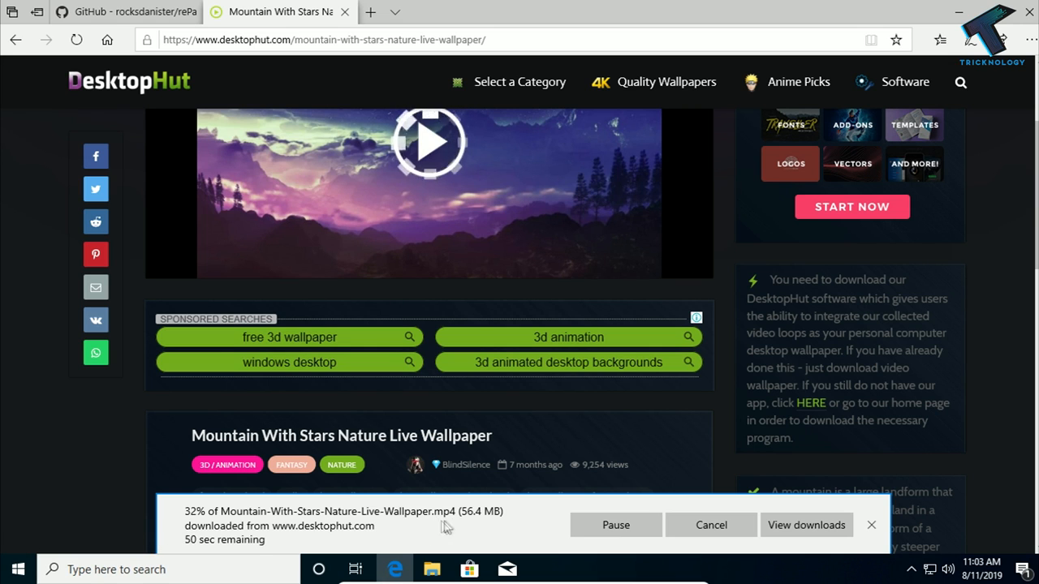
{"action": "mouse_move", "coordinate": [480, 527]}
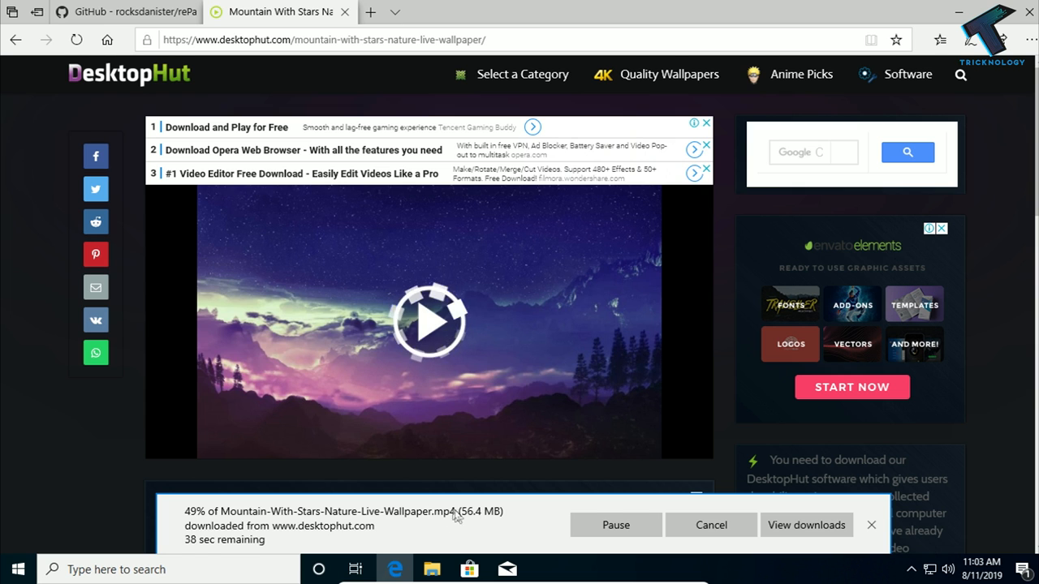
{"action": "scroll", "scroll_direction": "down", "scroll_amount": 3}
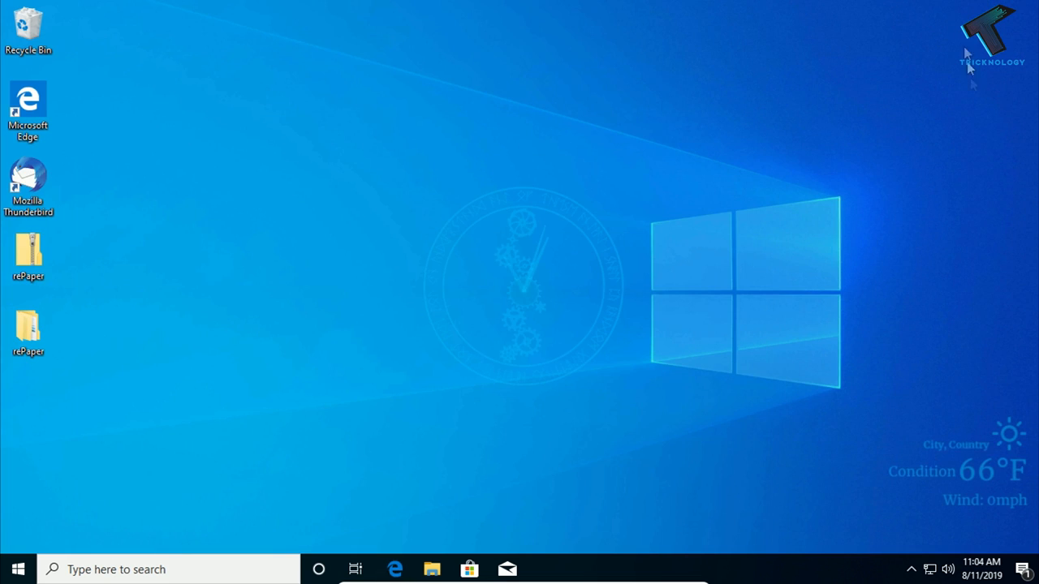
- Choose Wallpaper from the rePaper tray menu and browse the picker to the Downloads folder
{"action": "left_click", "coordinate": [909, 568]}
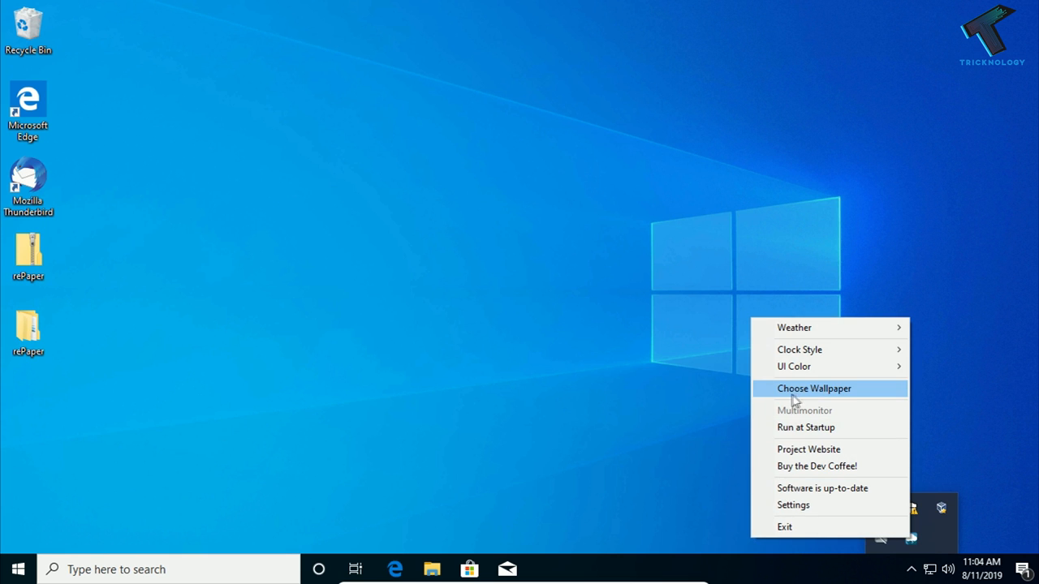
{"action": "left_click", "coordinate": [815, 390]}
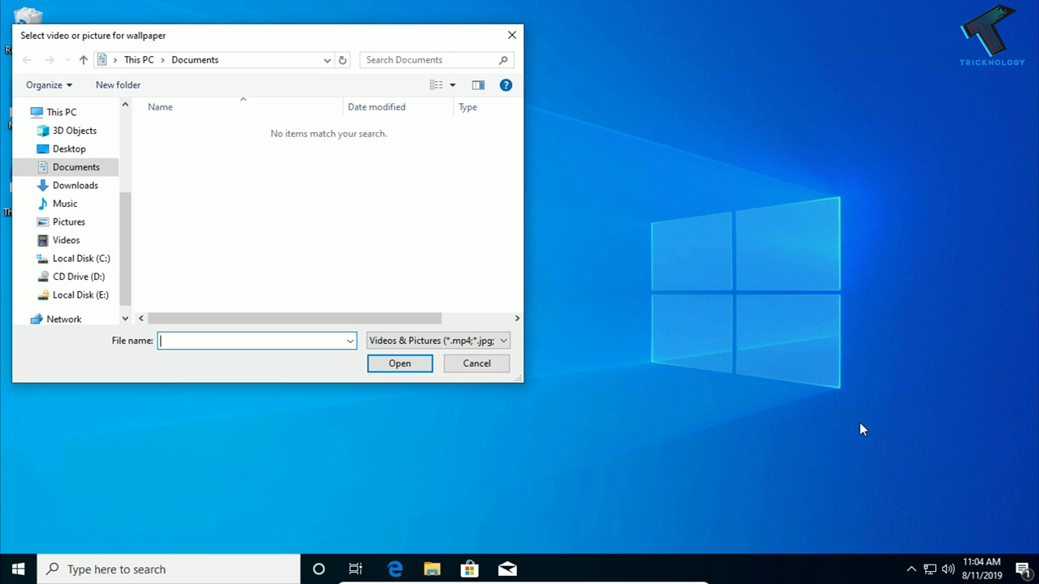
{"action": "left_click", "coordinate": [74, 185]}
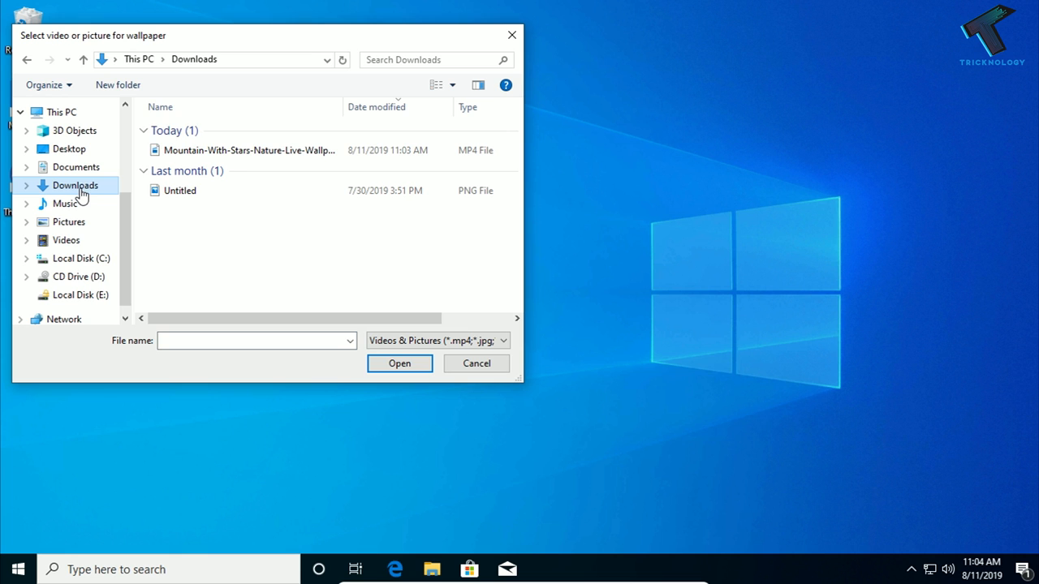